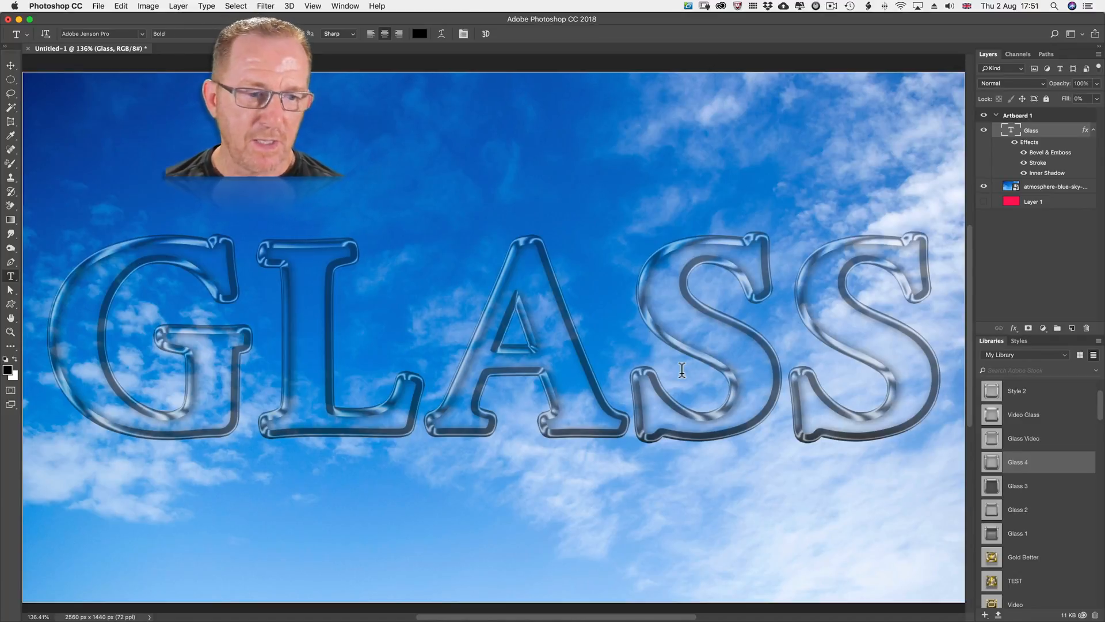
Clear the old layer style from GLASS and set its Fill Opacity to 0% under Advanced Blending
left_click(1023, 414)
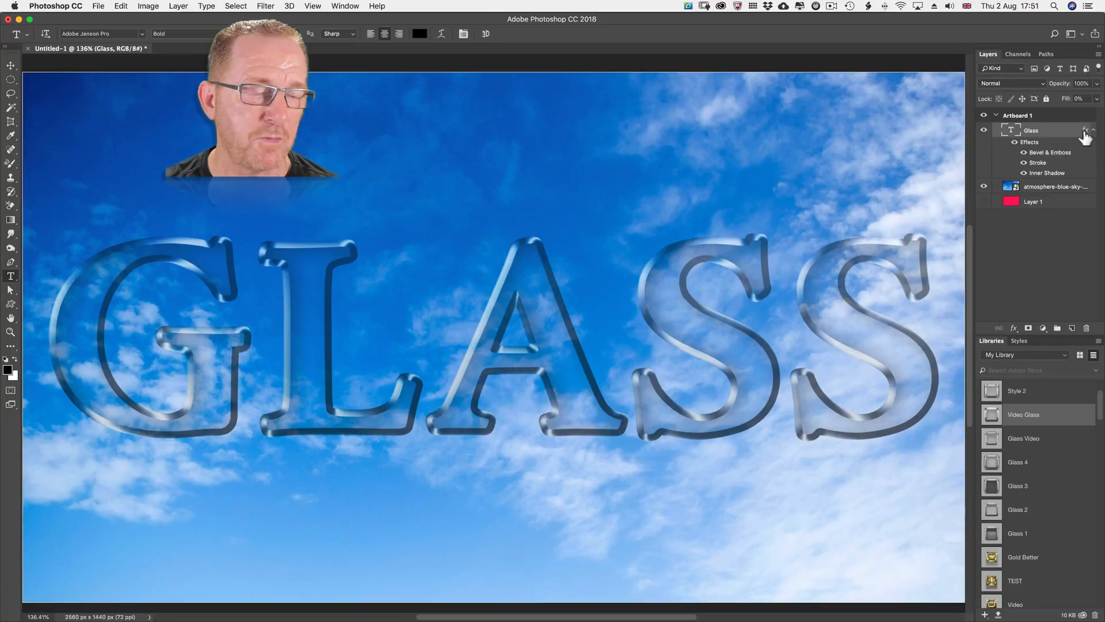
left_click(1088, 130)
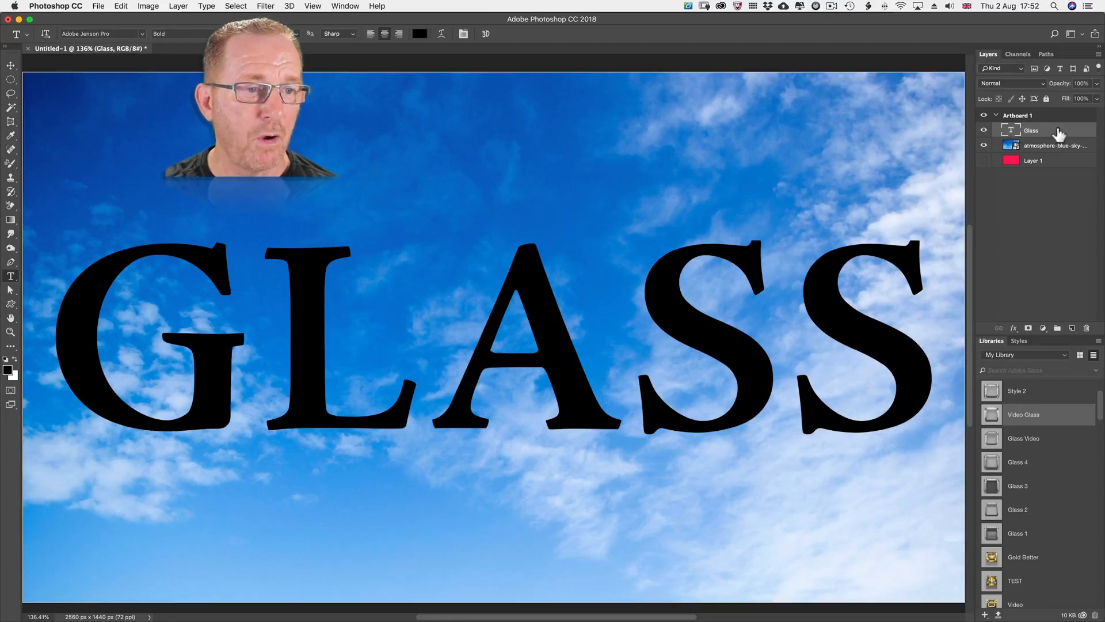
double_click(1043, 130)
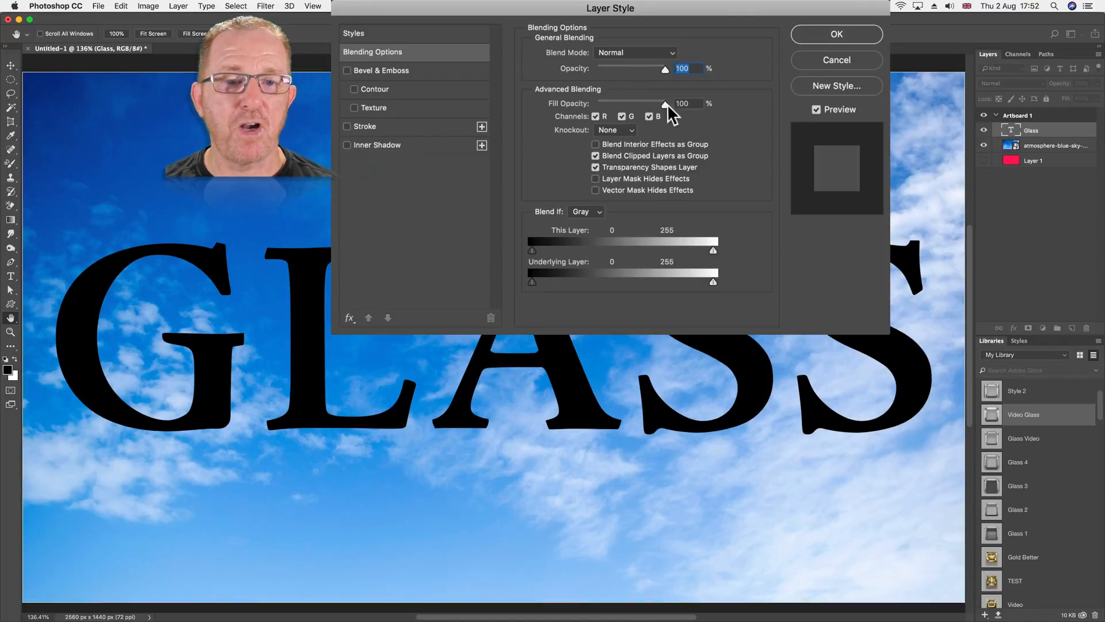
left_click_drag(661, 102, 619, 102)
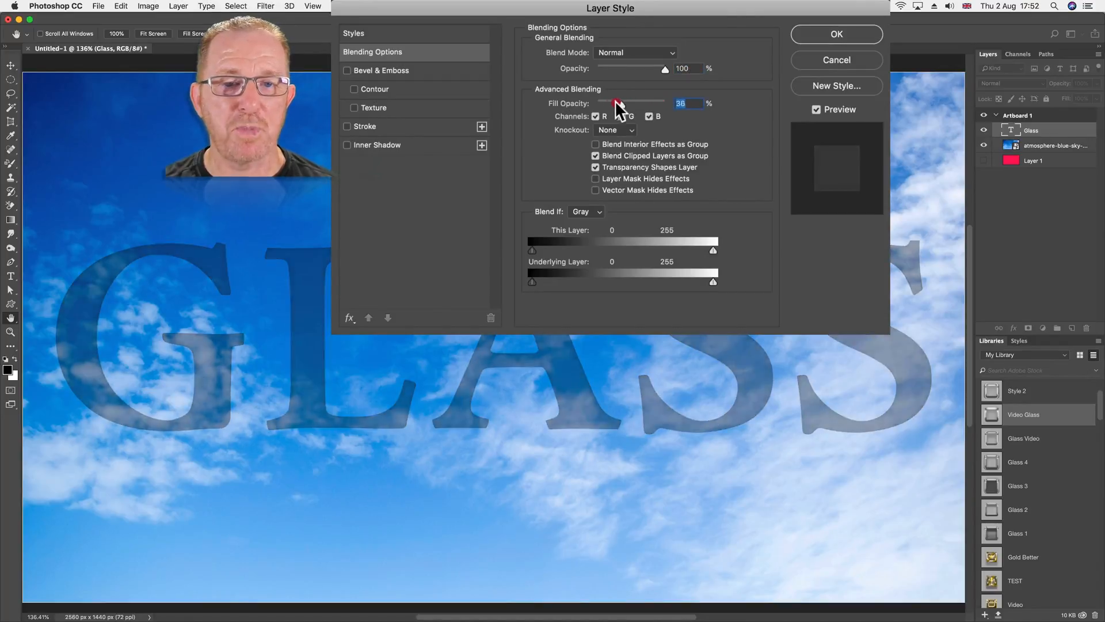
left_click_drag(617, 103, 597, 102)
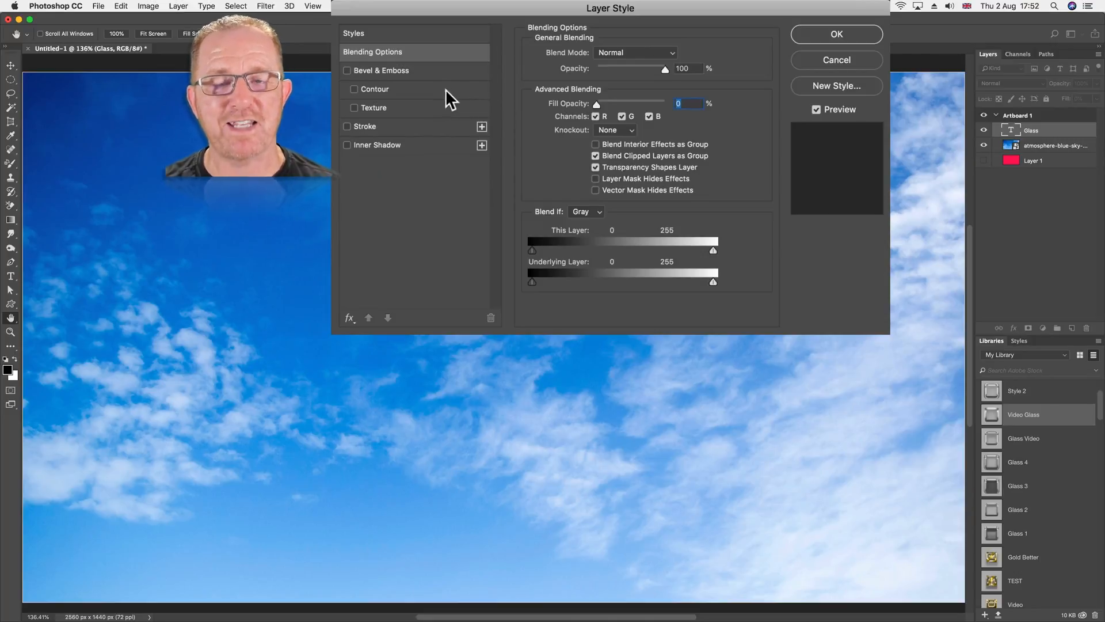
mouse_move(456, 103)
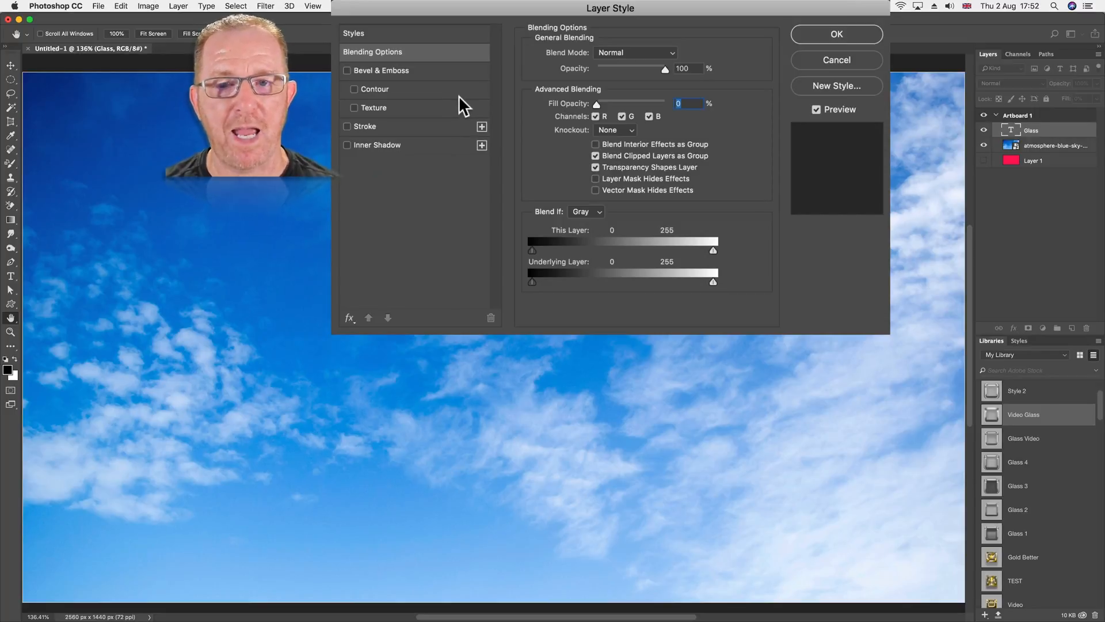
mouse_move(438, 130)
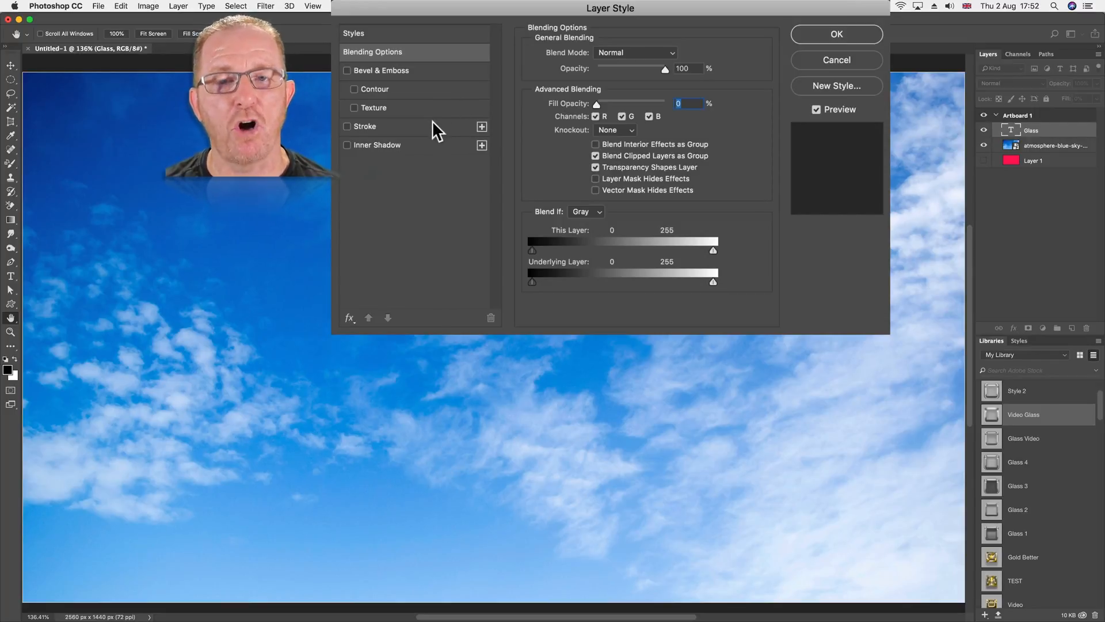
Add a default-reset Stroke of 20 px, positioned Outside, with Gradient fill type
left_click(346, 127)
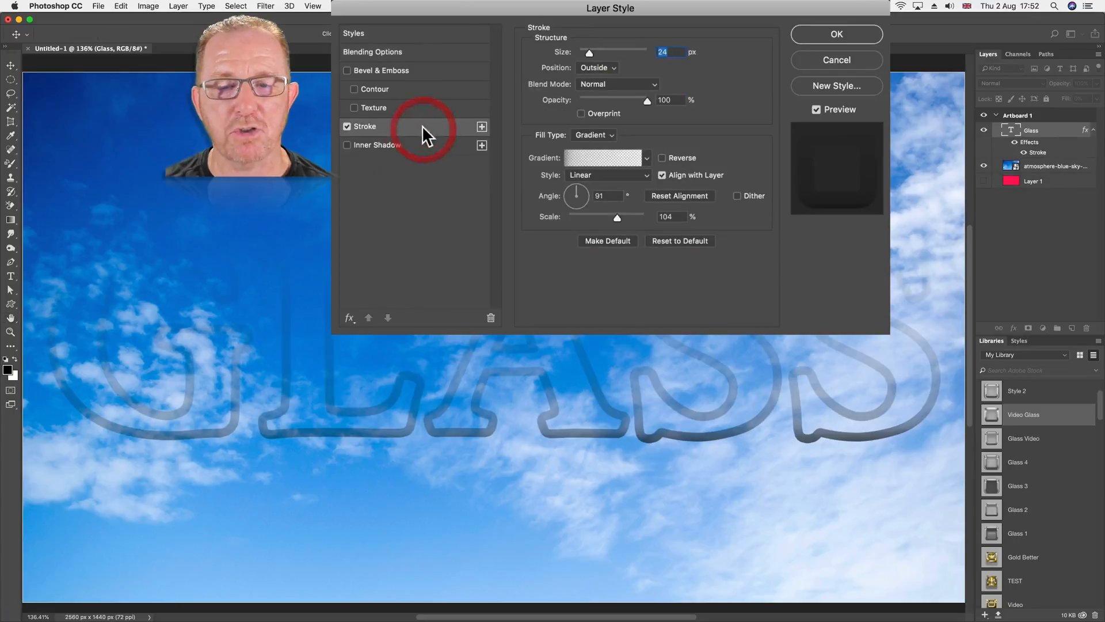
mouse_move(398, 134)
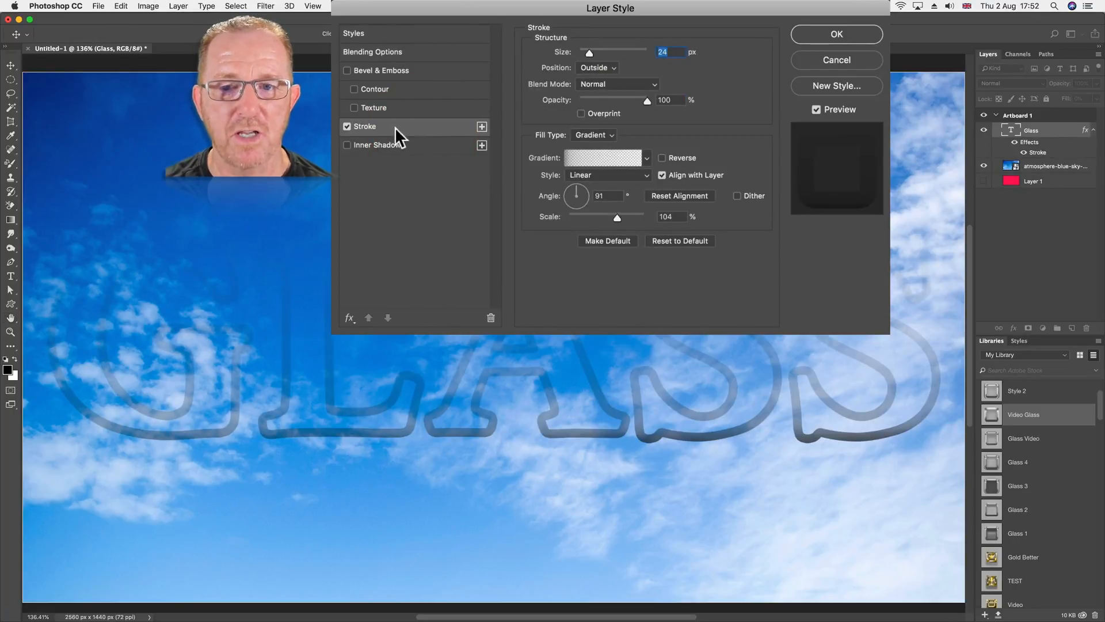
mouse_move(400, 136)
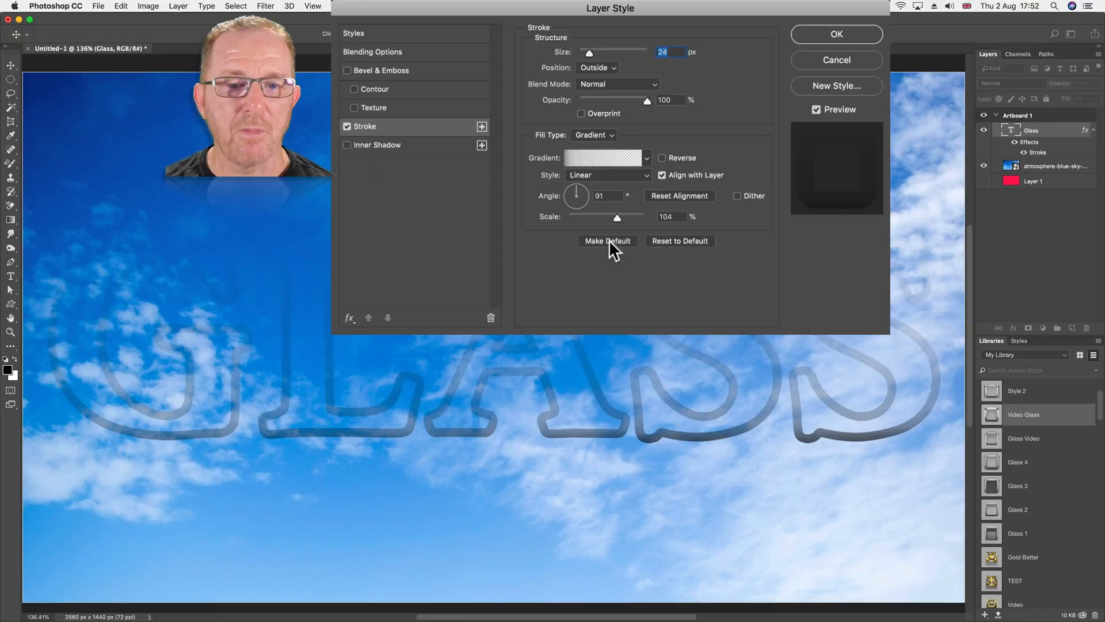
left_click(591, 135)
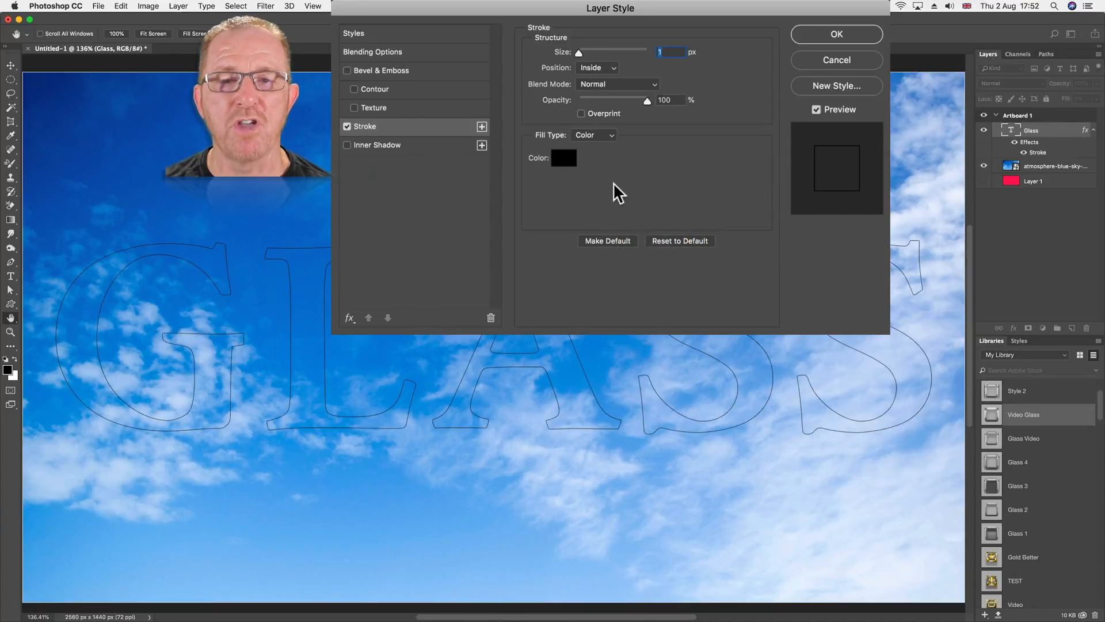
mouse_move(599, 152)
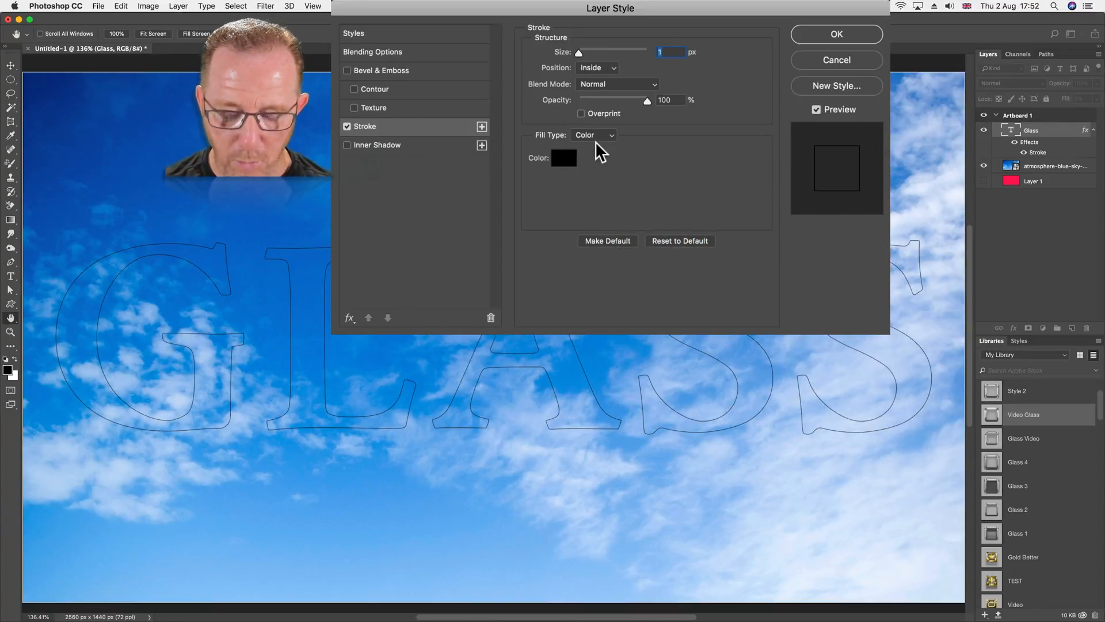
type("20")
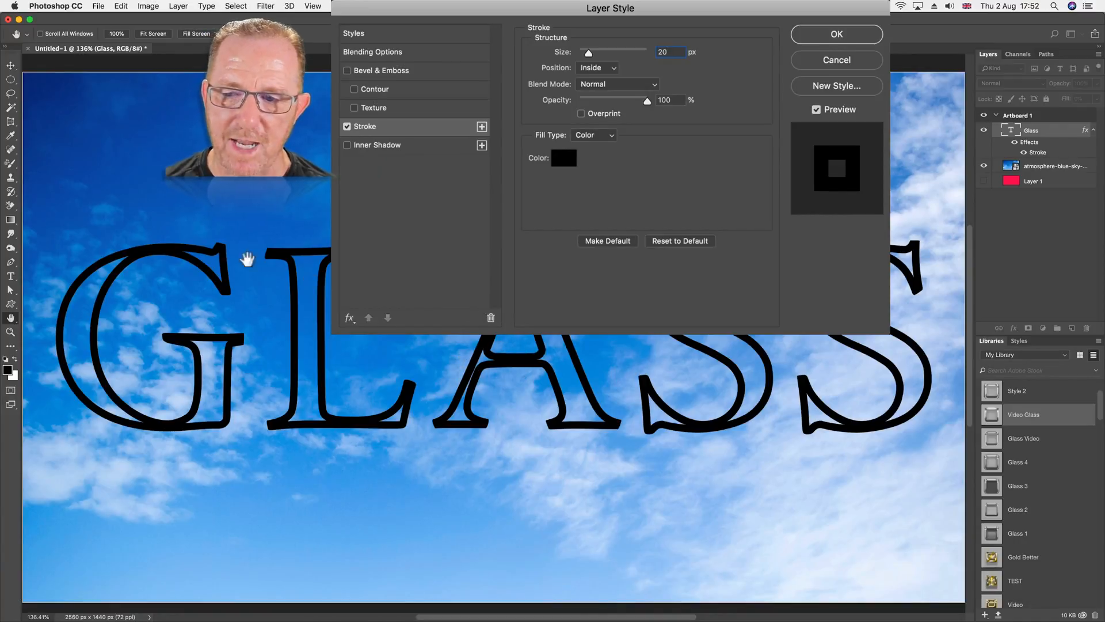
mouse_move(595, 73)
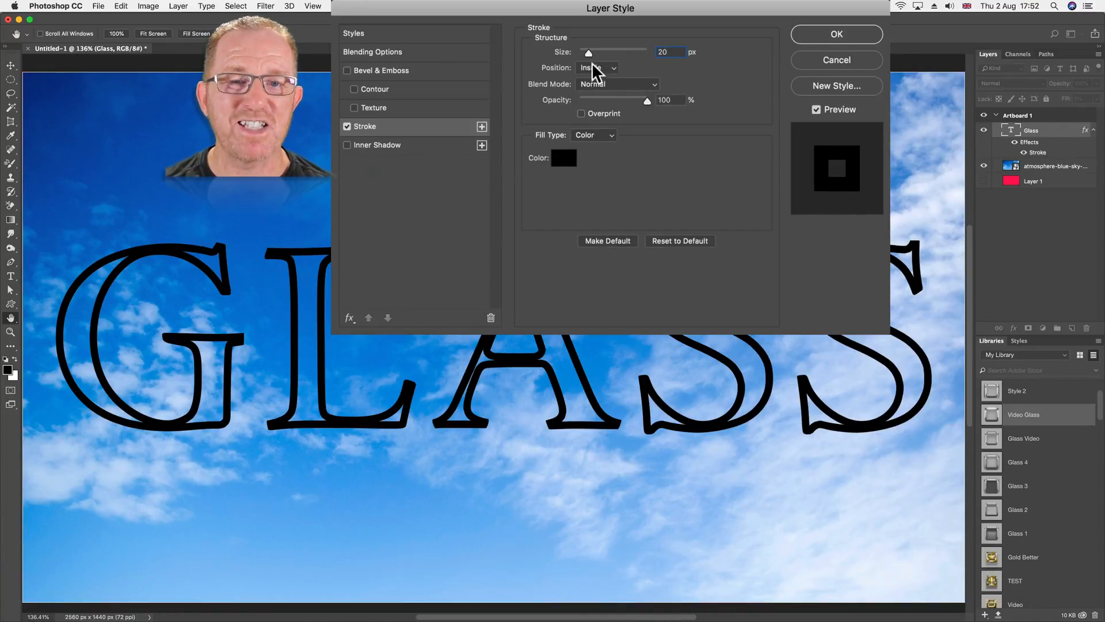
left_click(596, 68)
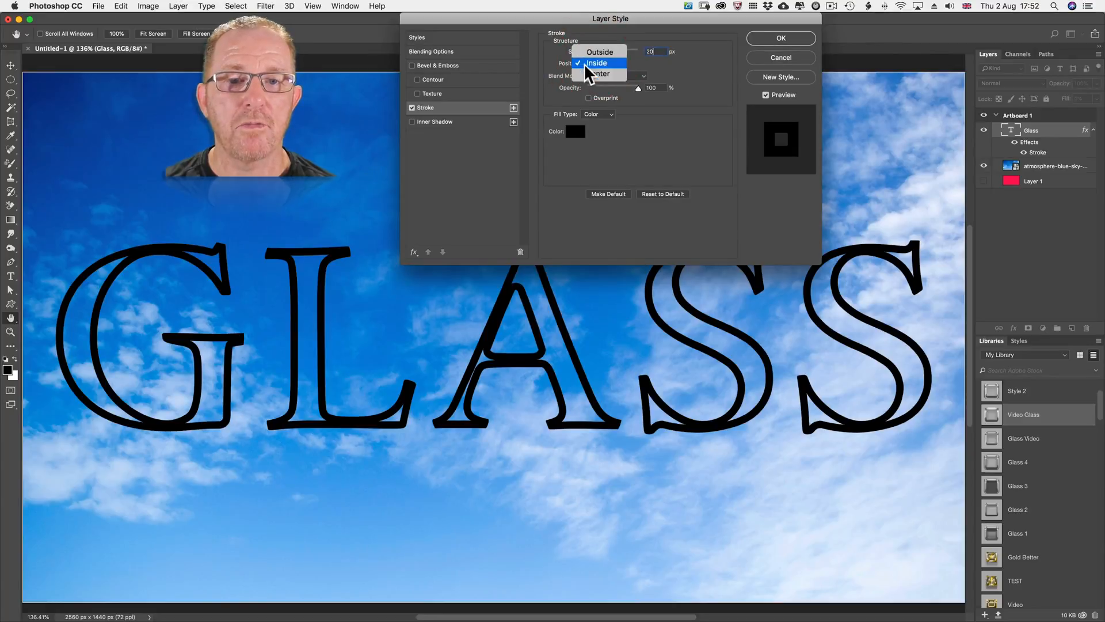
left_click(600, 52)
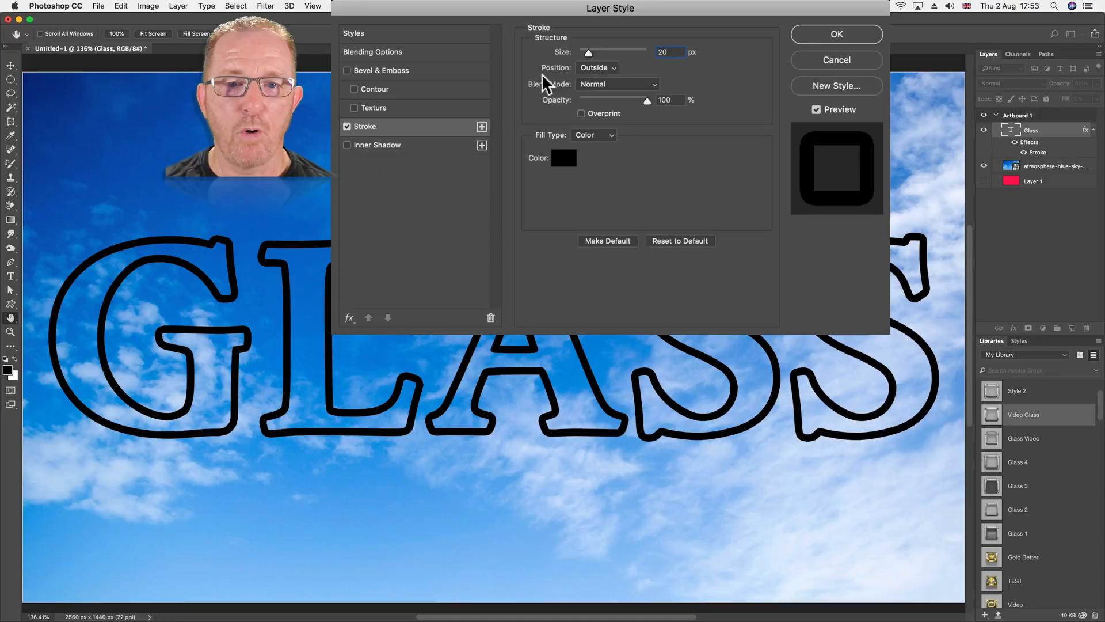
mouse_move(587, 146)
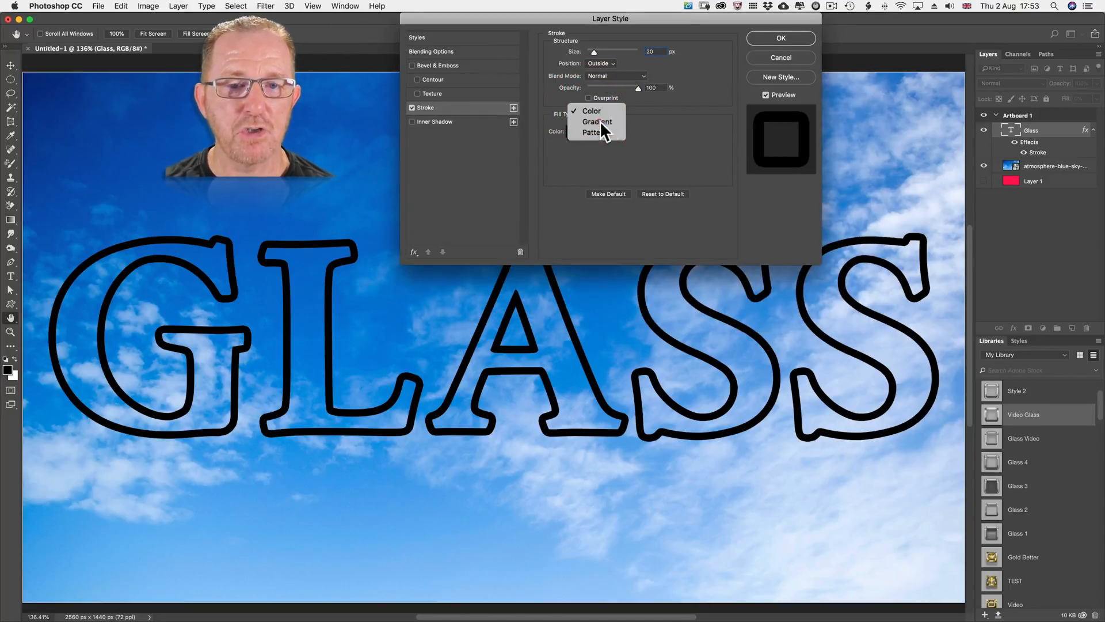
left_click(596, 121)
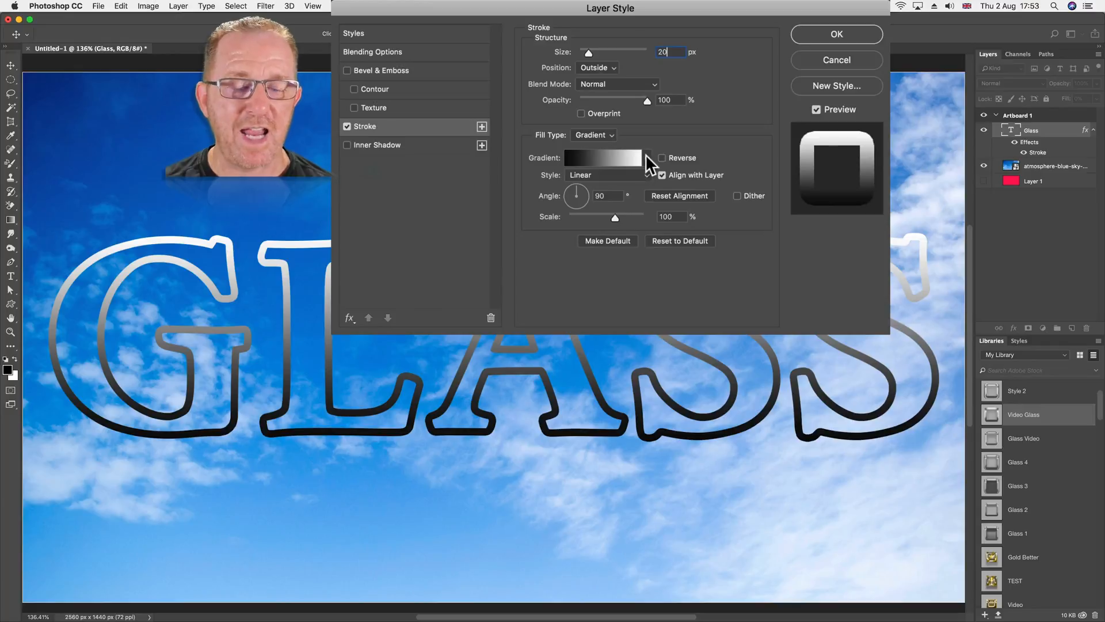
Load the Neutral Density gradient set and choose Neutral Density 30 for the stroke
left_click(645, 175)
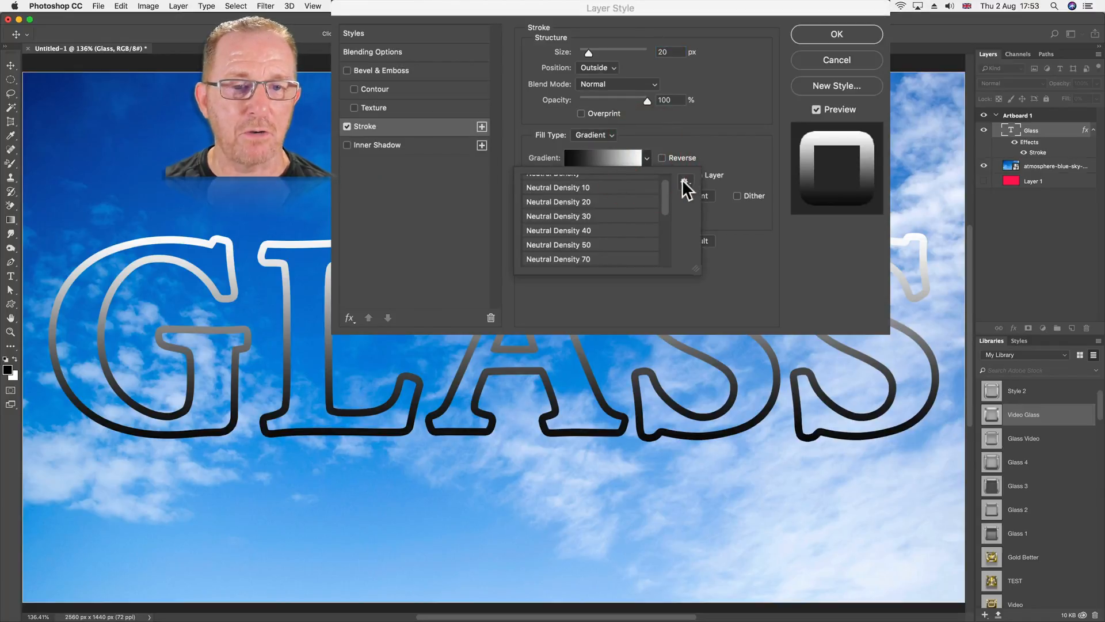
left_click(683, 177)
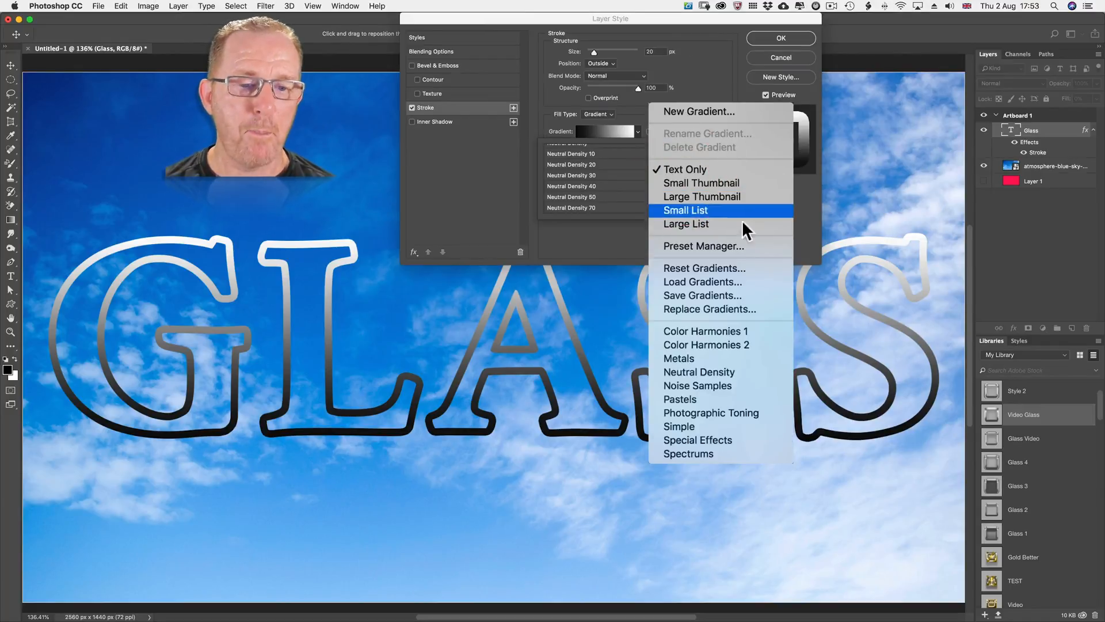
left_click(698, 372)
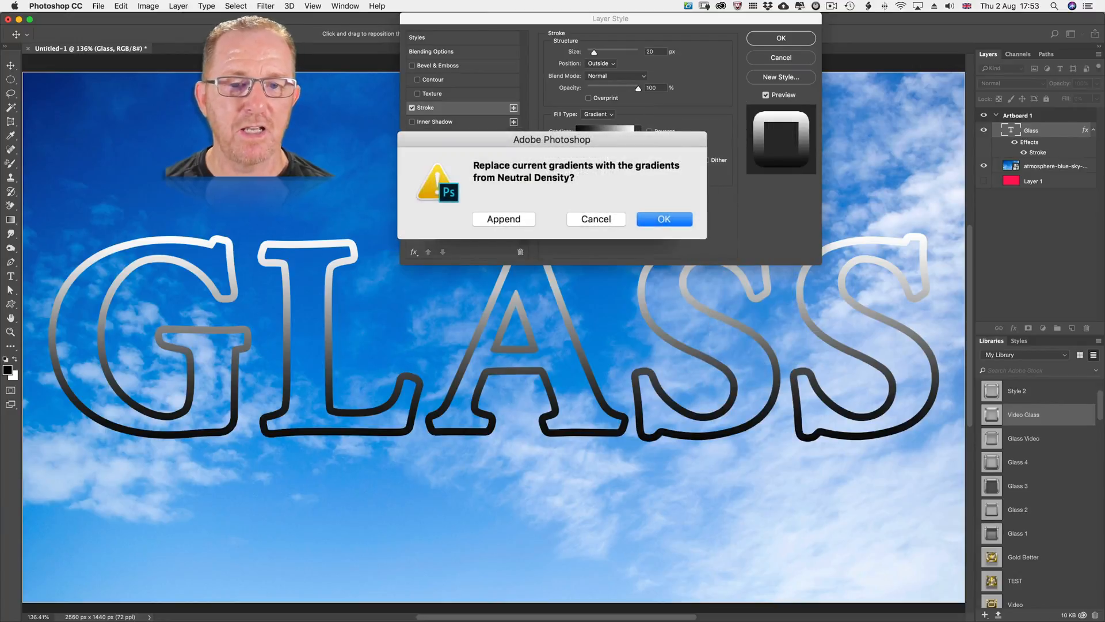
left_click(663, 219)
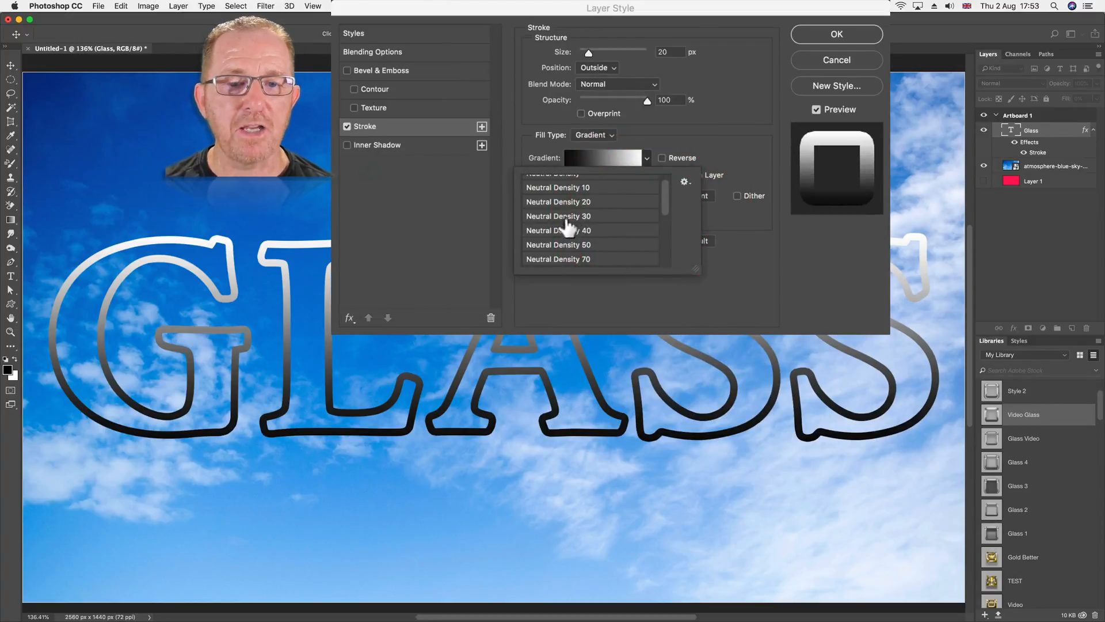
left_click(558, 215)
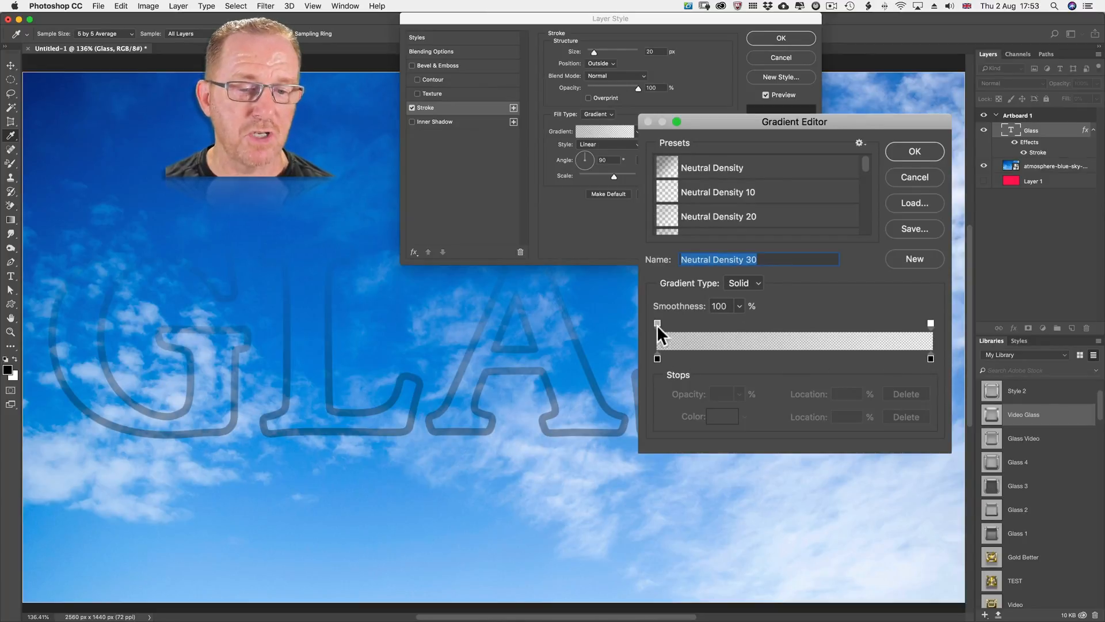
Check the gradient's start and end opacity stops in the Gradient Editor and accept it
left_click(658, 324)
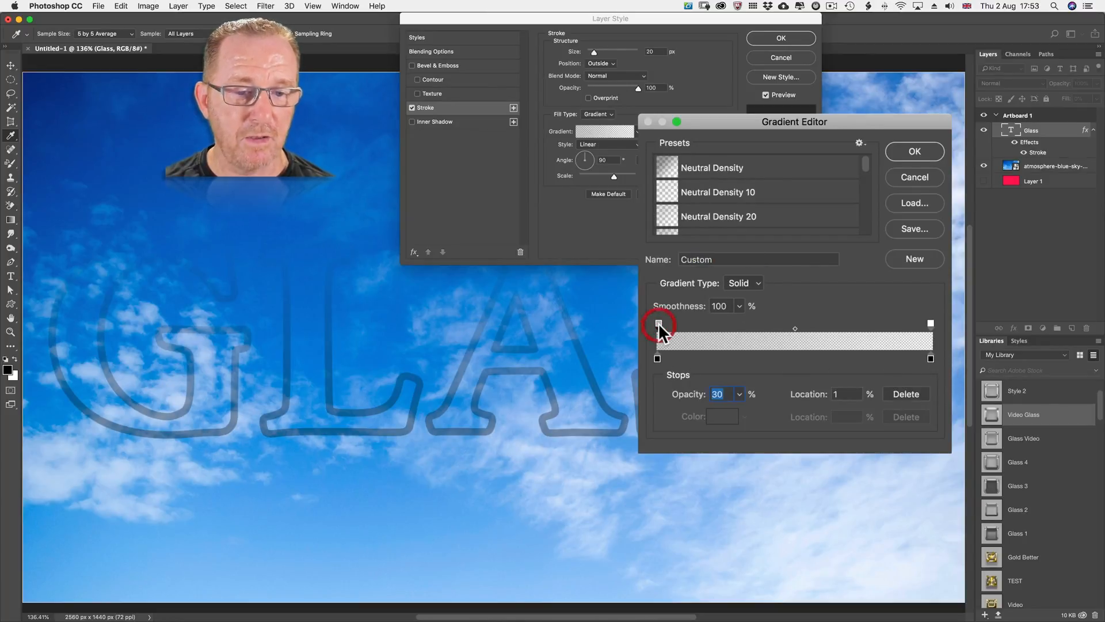
left_click(657, 322)
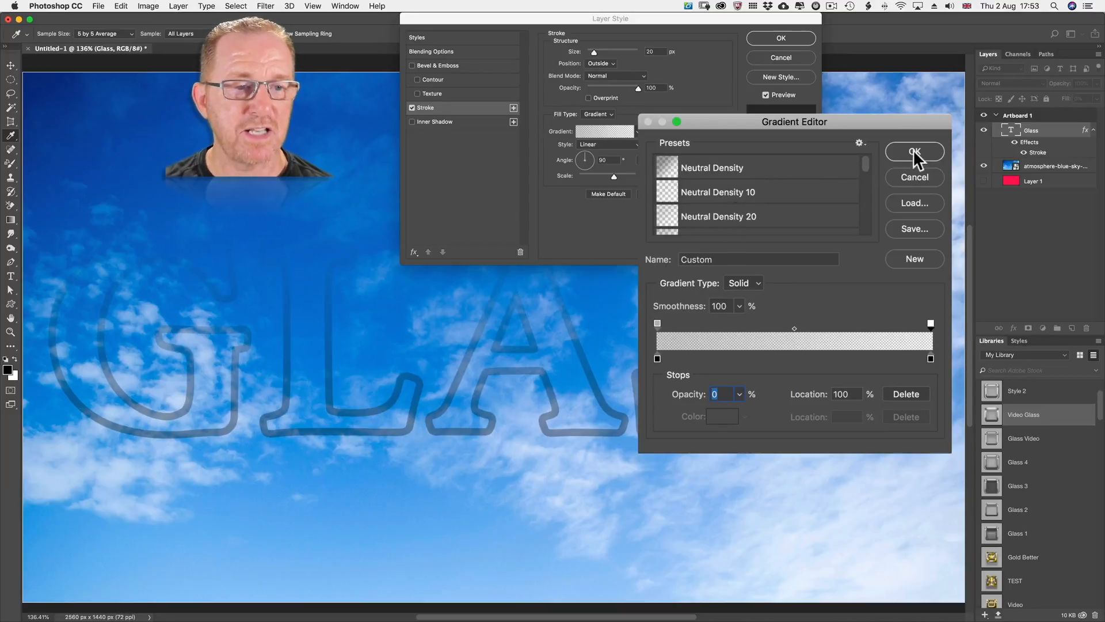
left_click(914, 152)
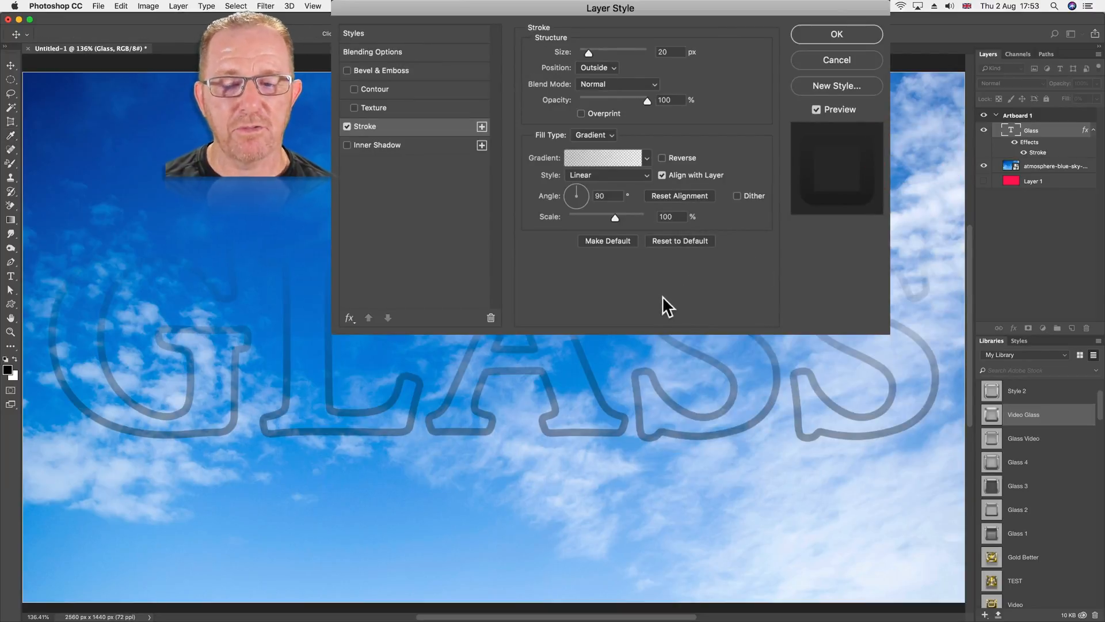
mouse_move(648, 289)
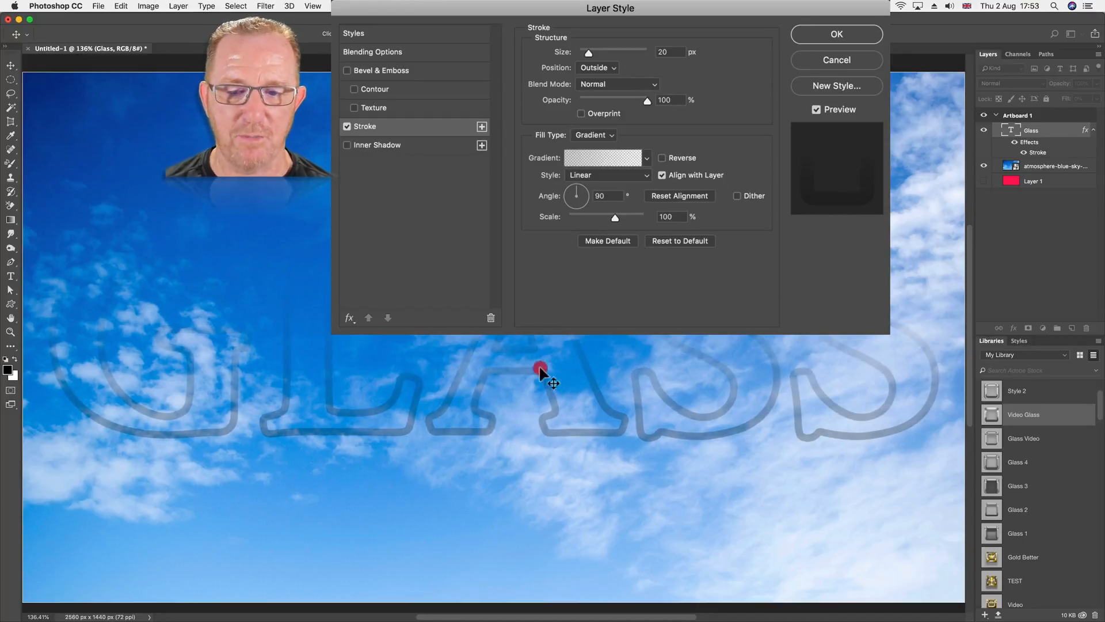
mouse_move(458, 341)
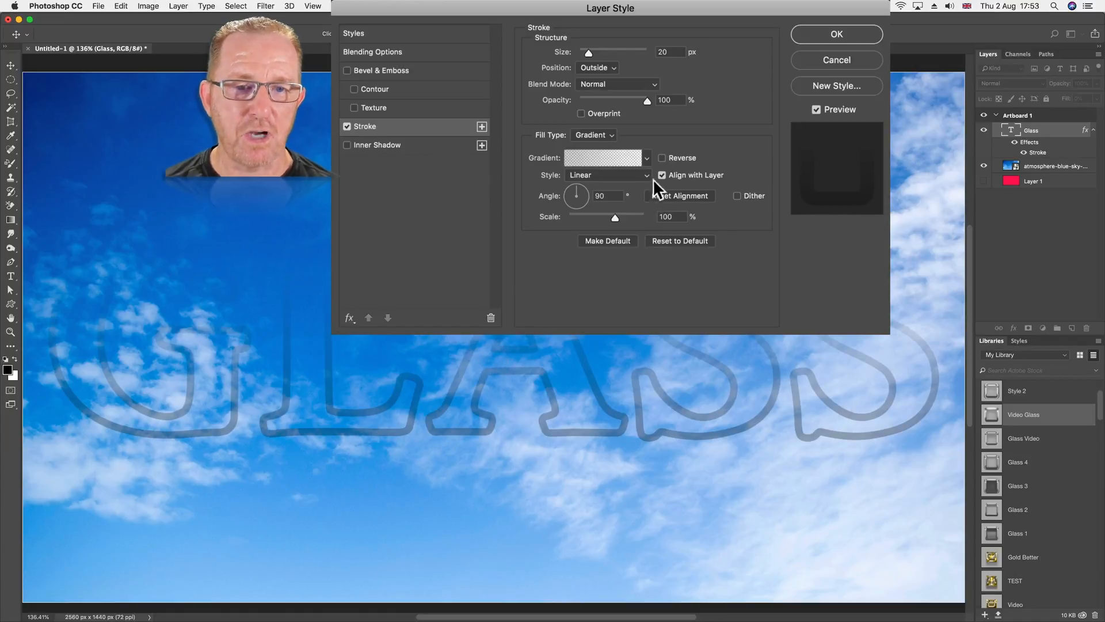
Turn on Dither for the stroke gradient to smooth out banding
left_click(662, 175)
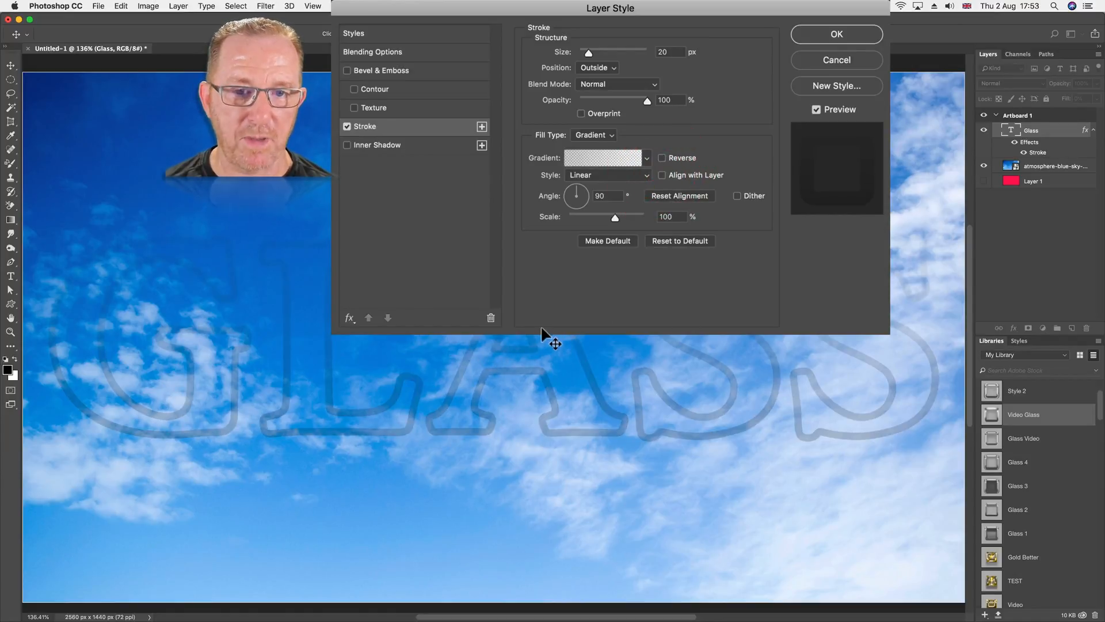
mouse_move(525, 349)
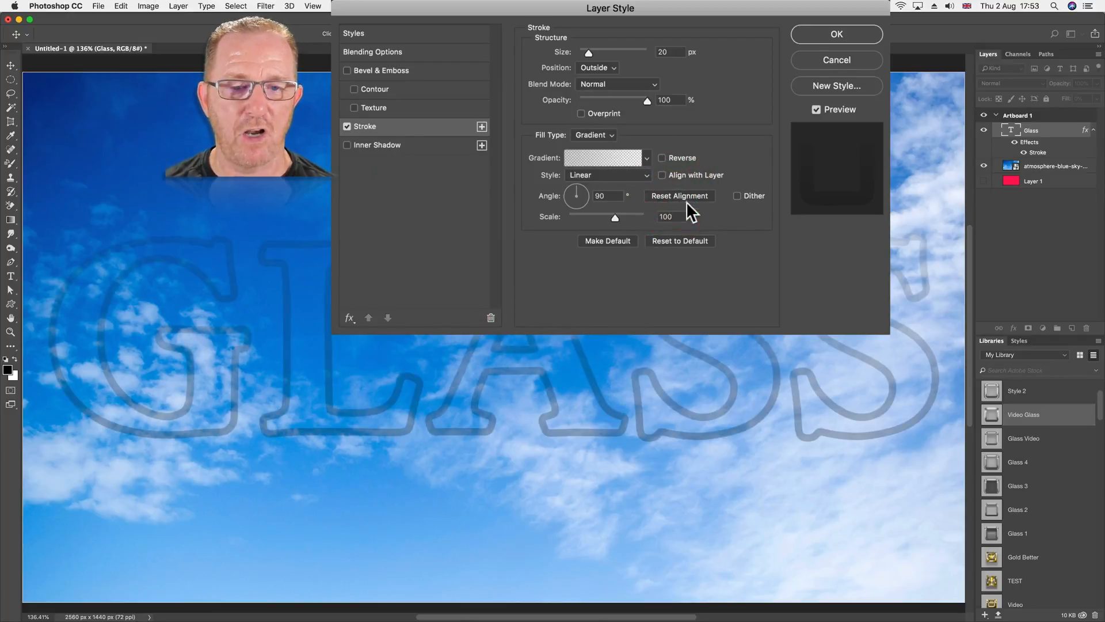
mouse_move(739, 203)
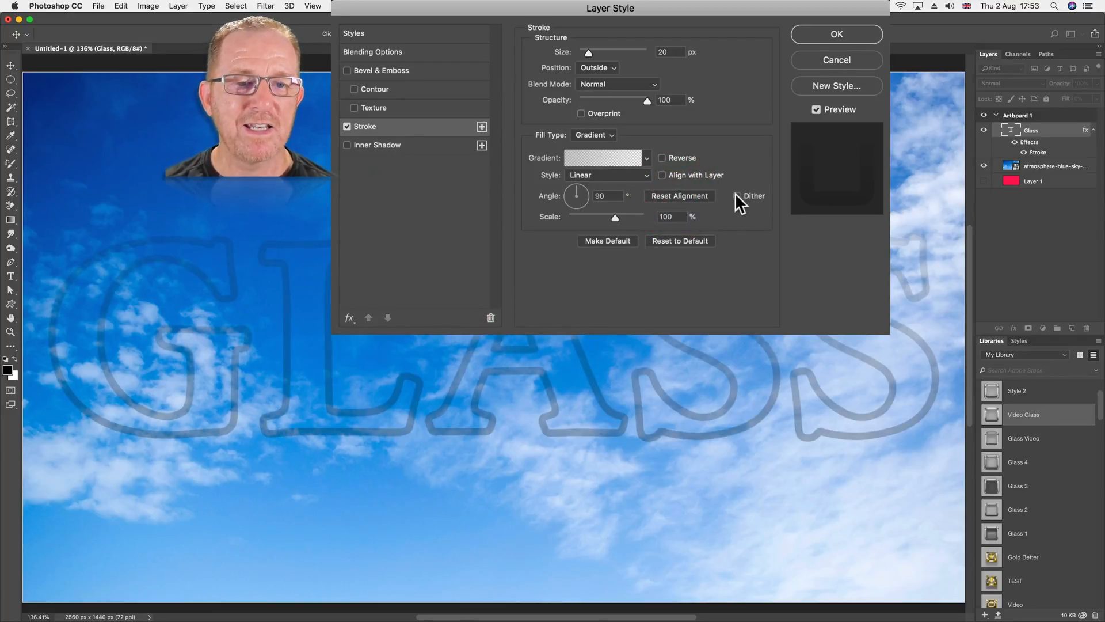
left_click(737, 196)
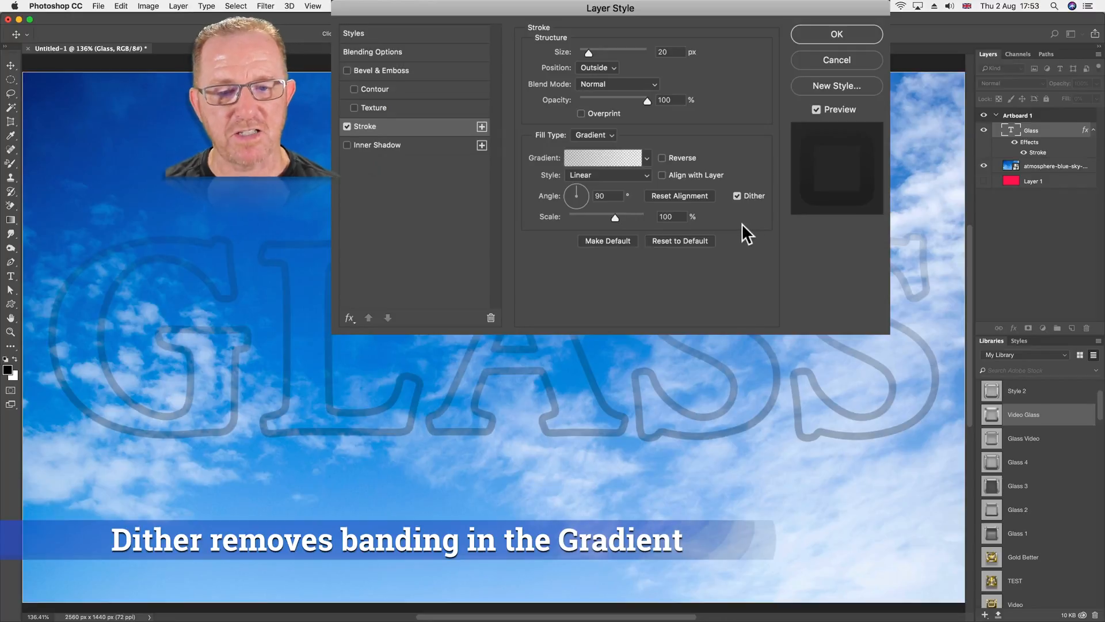
mouse_move(739, 236)
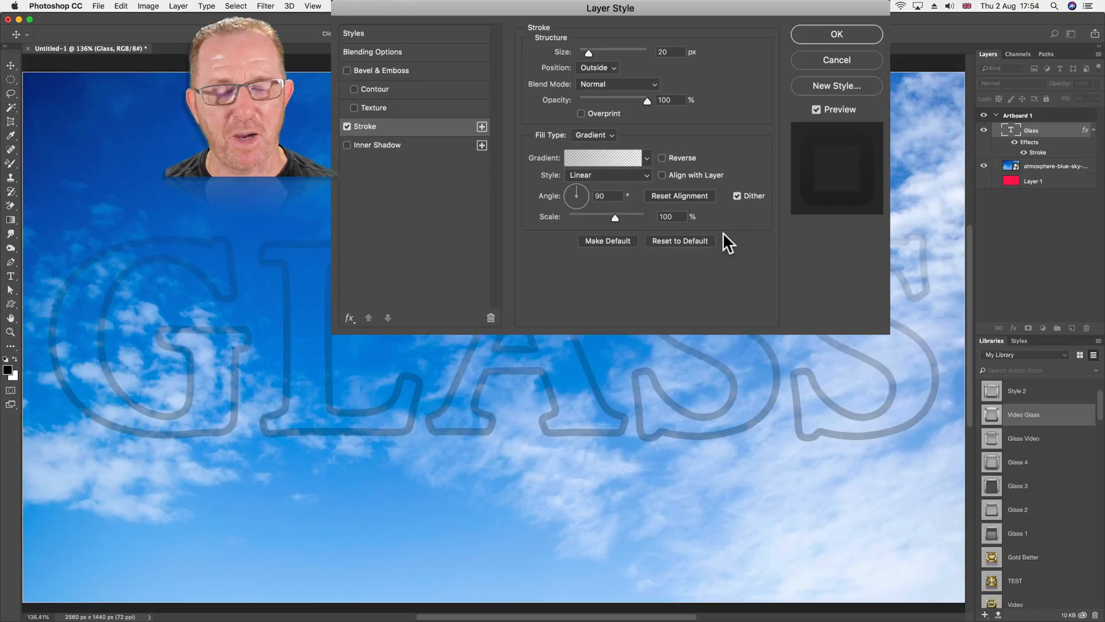
mouse_move(615, 226)
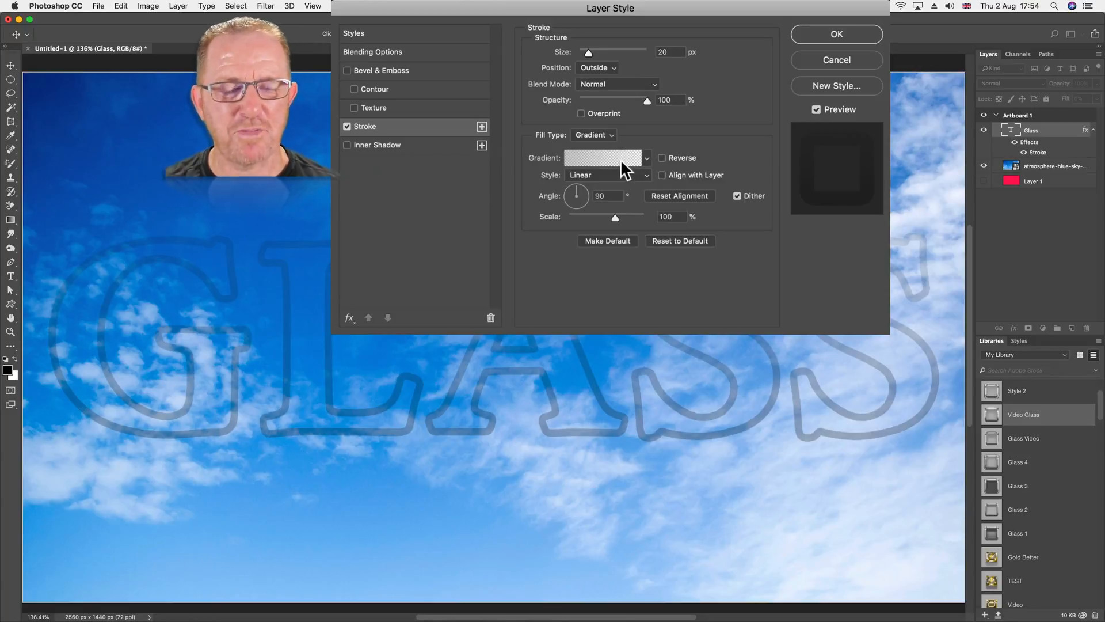
left_click(601, 158)
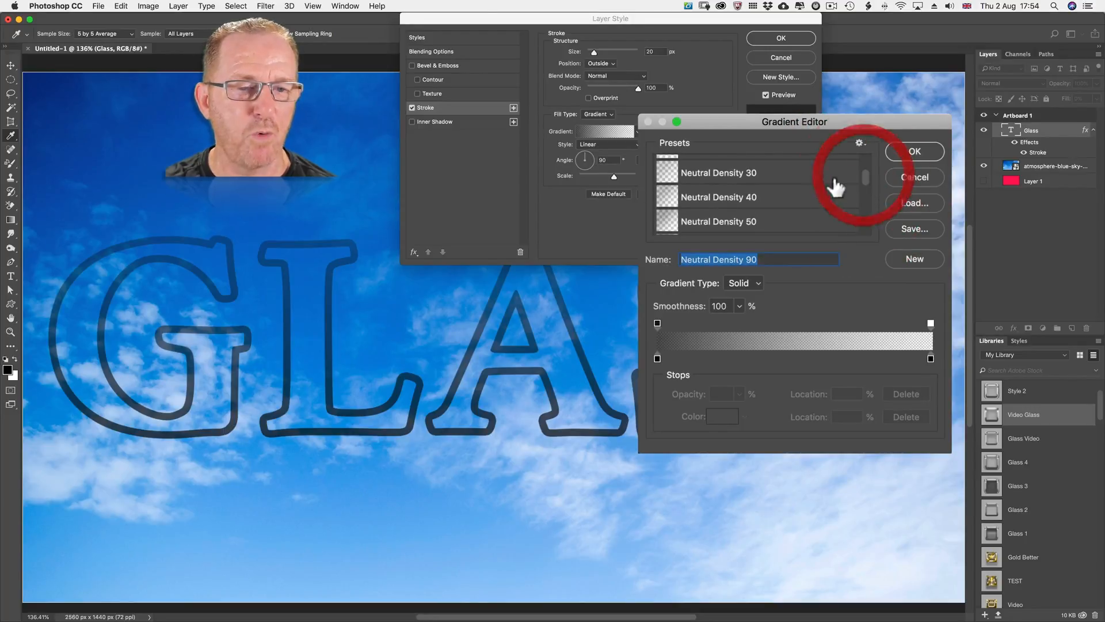
left_click(718, 172)
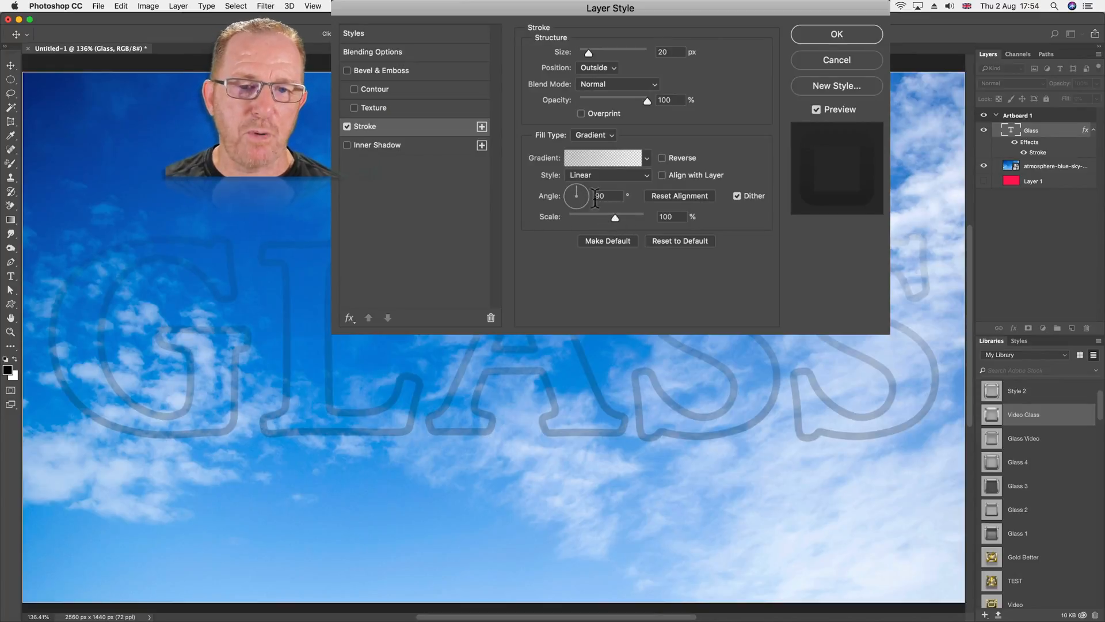
Set the stroke gradient style to Radial and lower its scale to about 56%
left_click(608, 175)
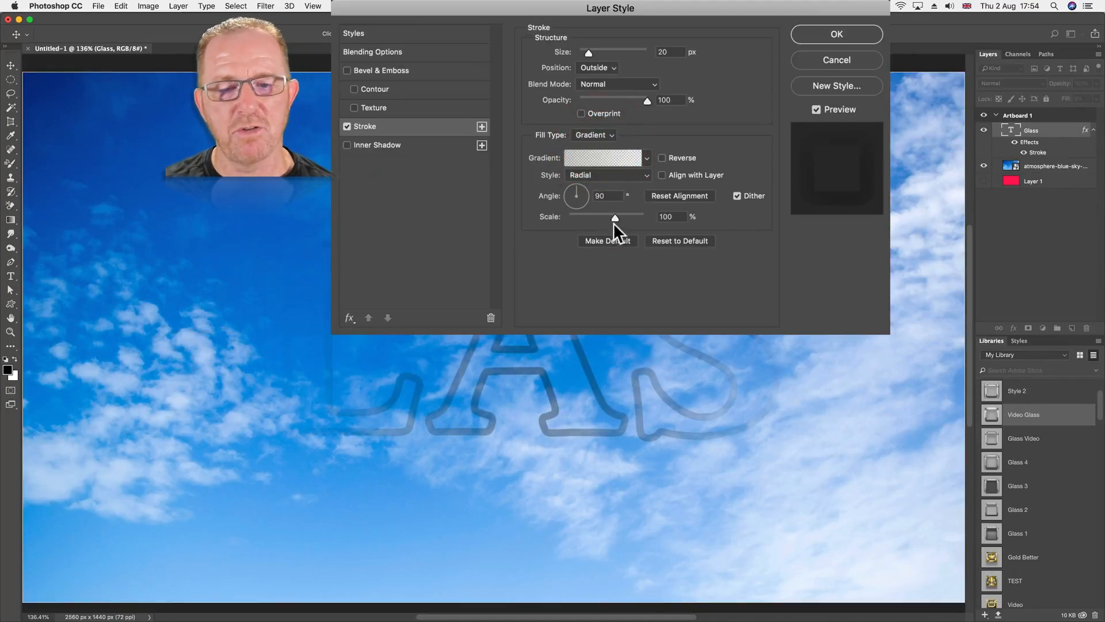
left_click_drag(614, 215, 590, 215)
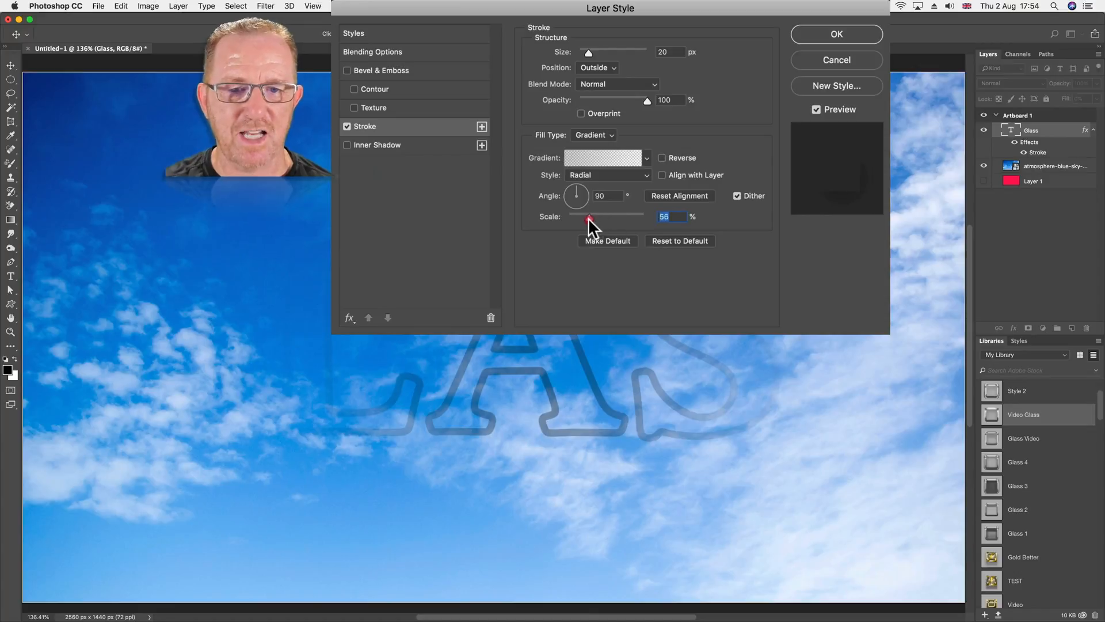
left_click_drag(590, 214, 604, 217)
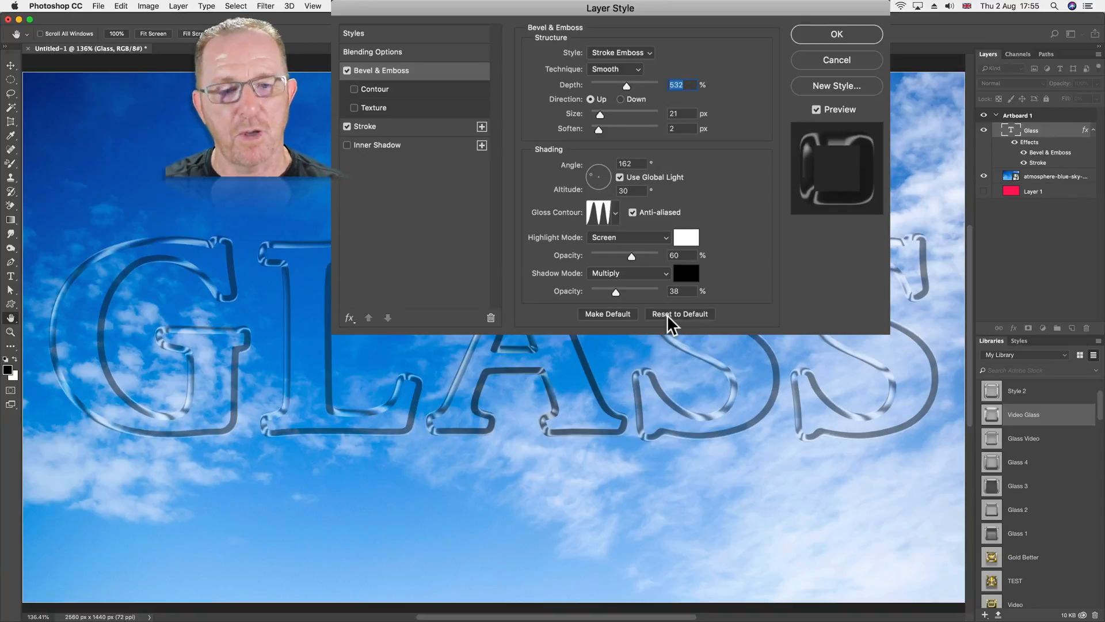
Reset Bevel & Emboss, set style to Stroke Emboss and raise Depth to about 396%
left_click(679, 313)
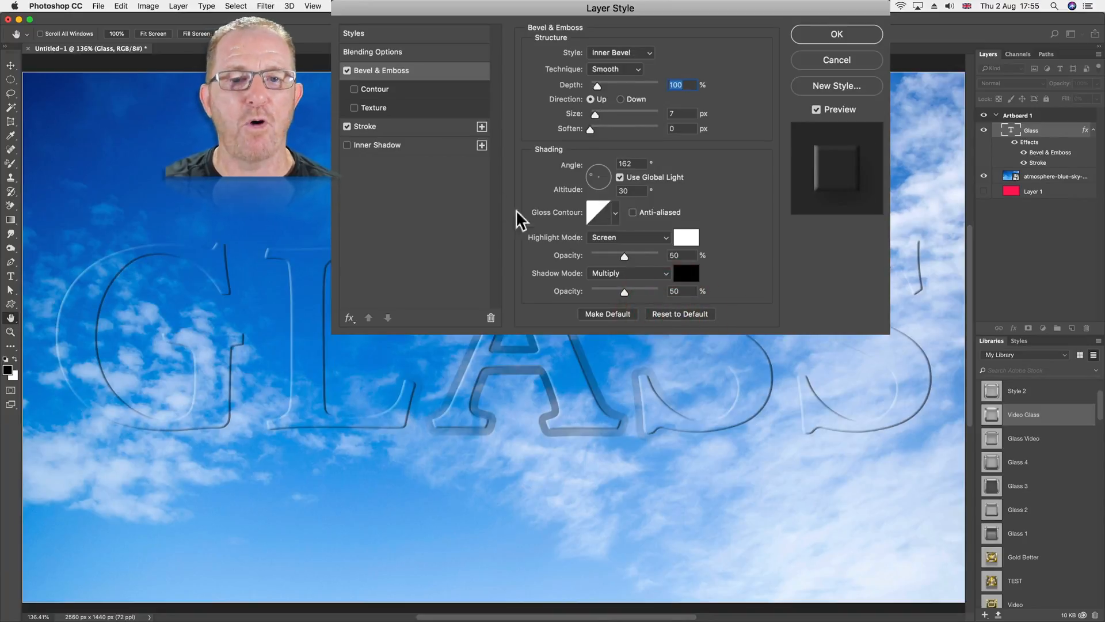
left_click(619, 51)
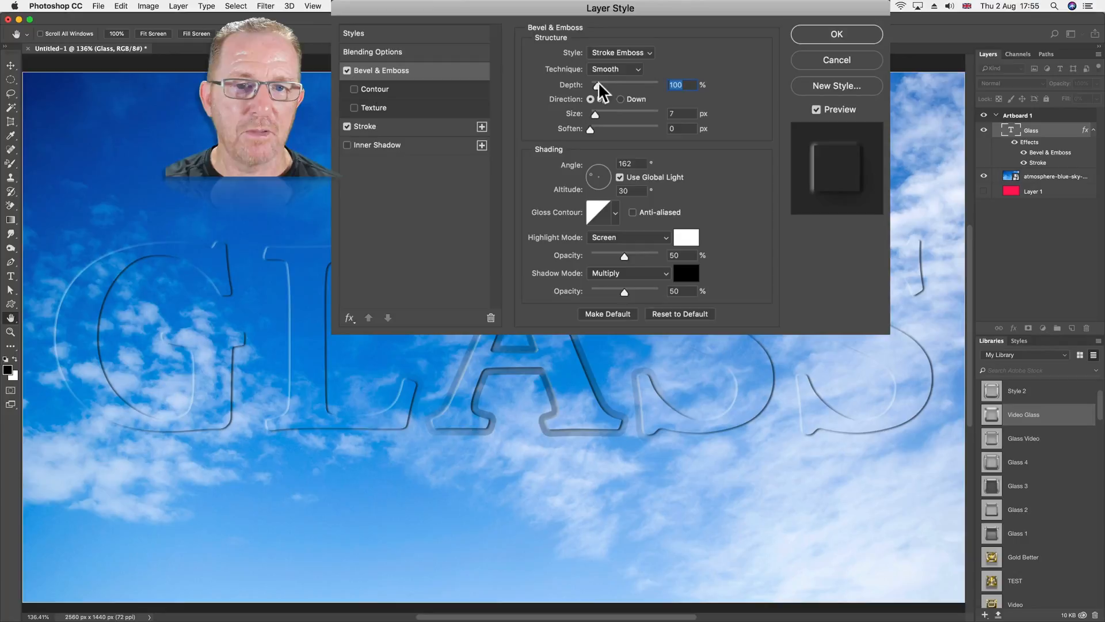
left_click_drag(595, 84, 614, 84)
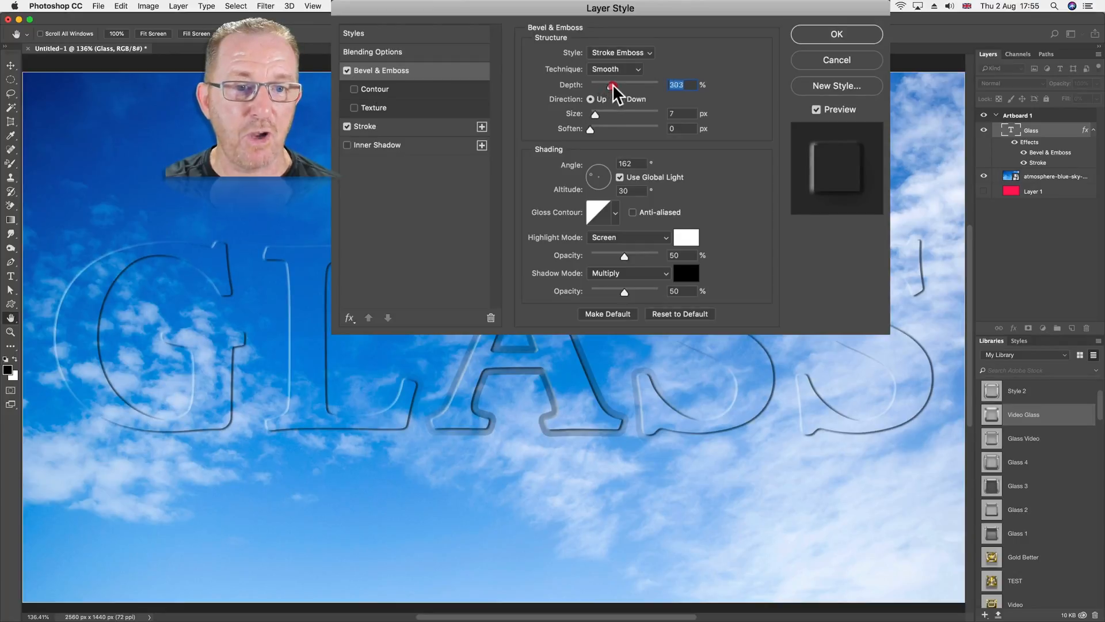
left_click_drag(611, 84, 624, 84)
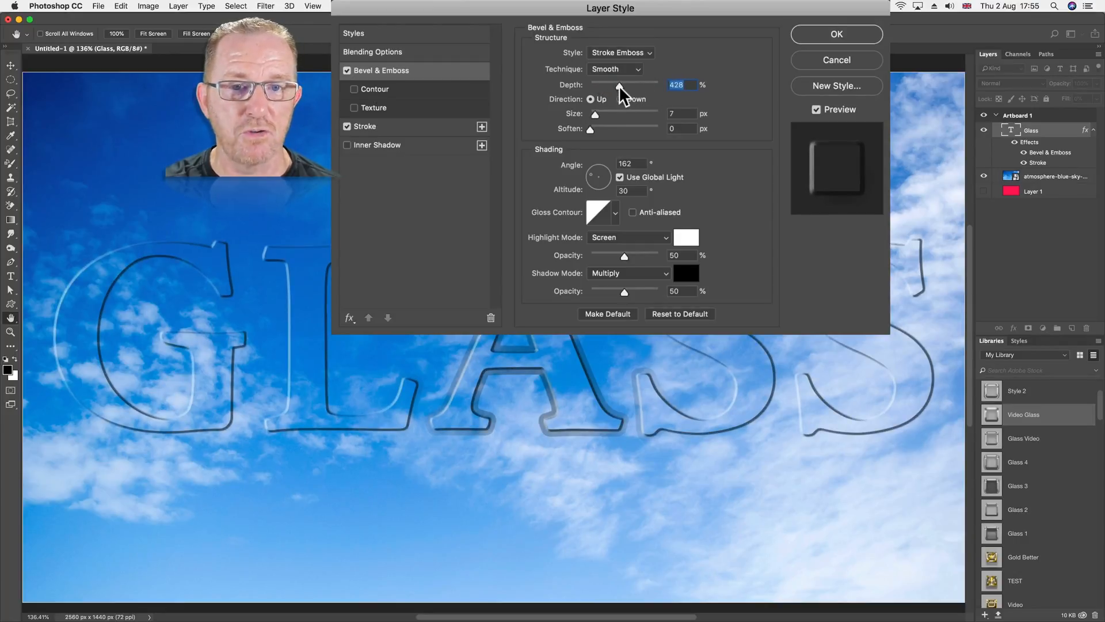
left_click_drag(620, 89, 613, 86)
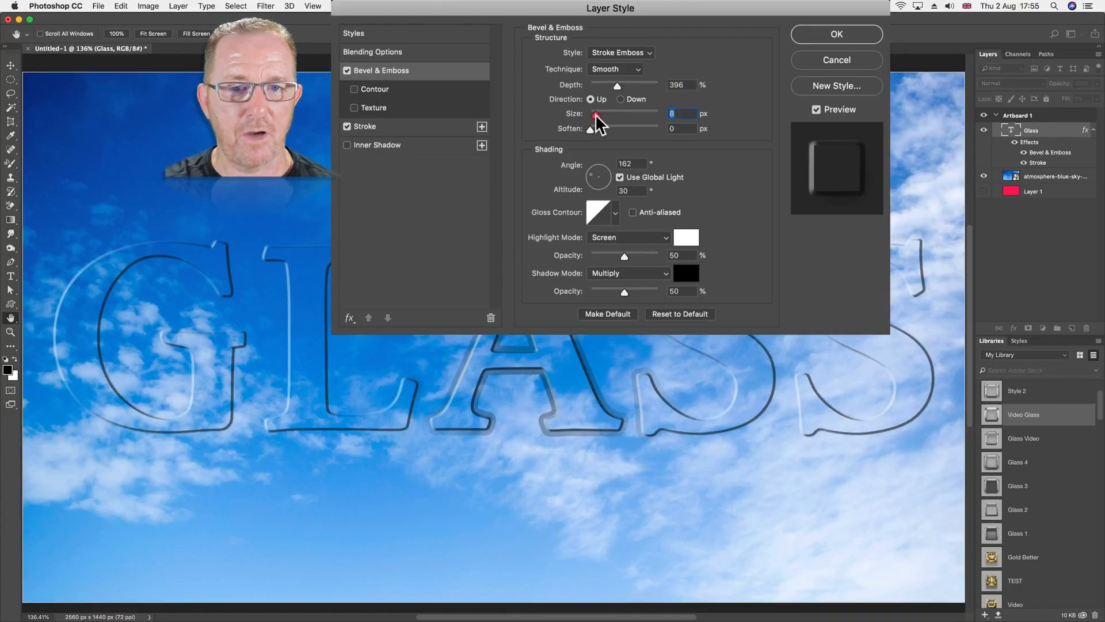
Set the emboss Size to 20 px, glancing at the Stroke settings in between
left_click_drag(595, 114, 607, 114)
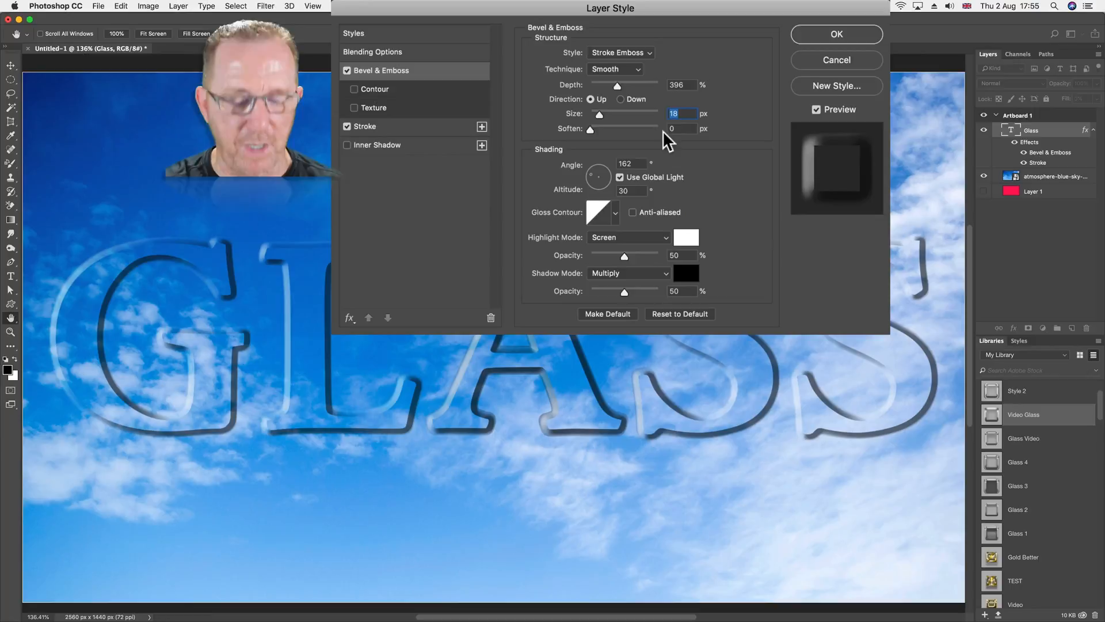
type("2")
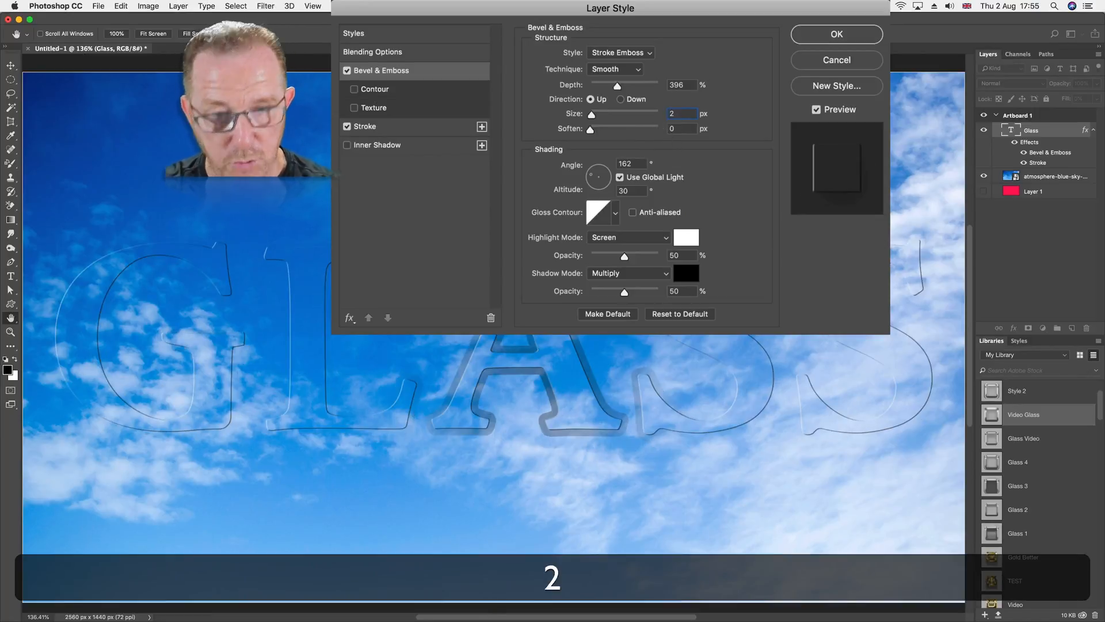
type("20")
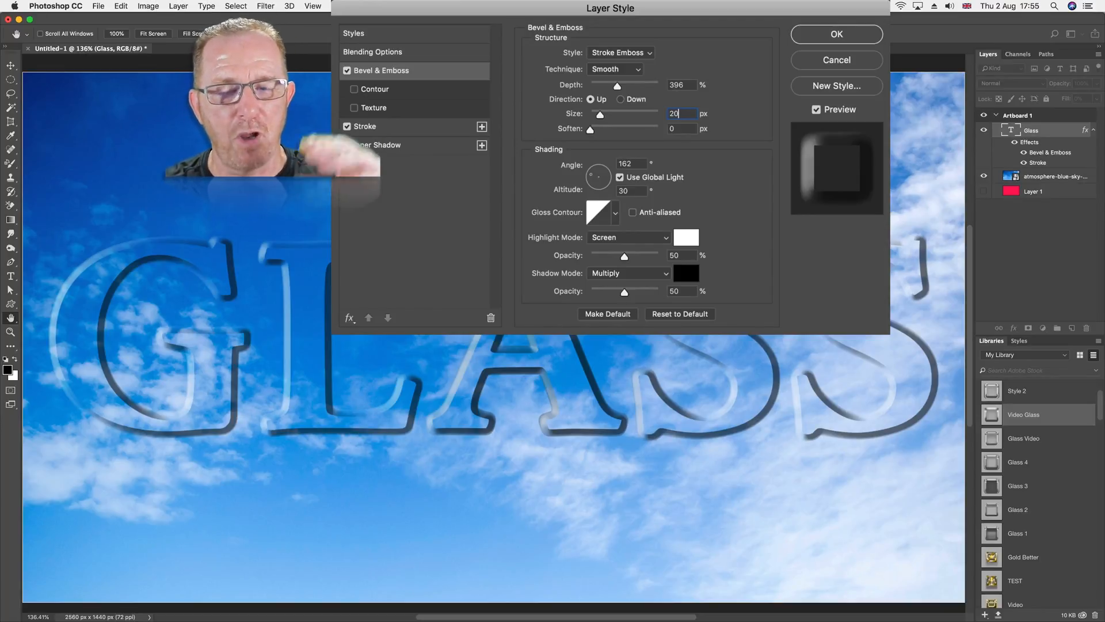
left_click(365, 126)
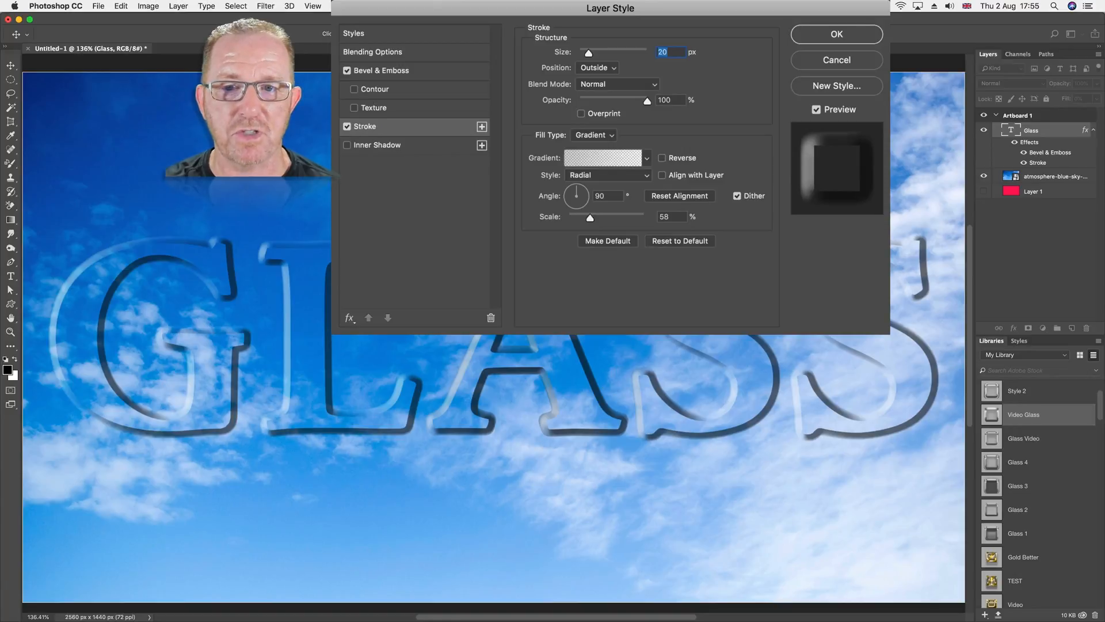
left_click(381, 70)
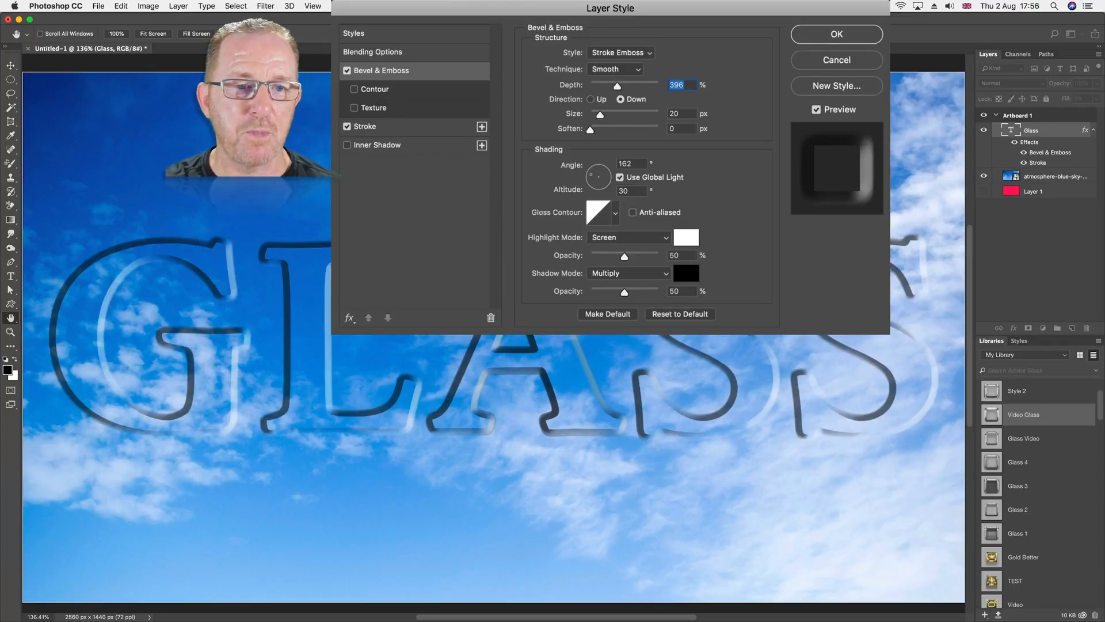
Rotate the emboss lighting angle to about 134° and enter altitude values 90 then 40
left_click_drag(599, 174, 597, 177)
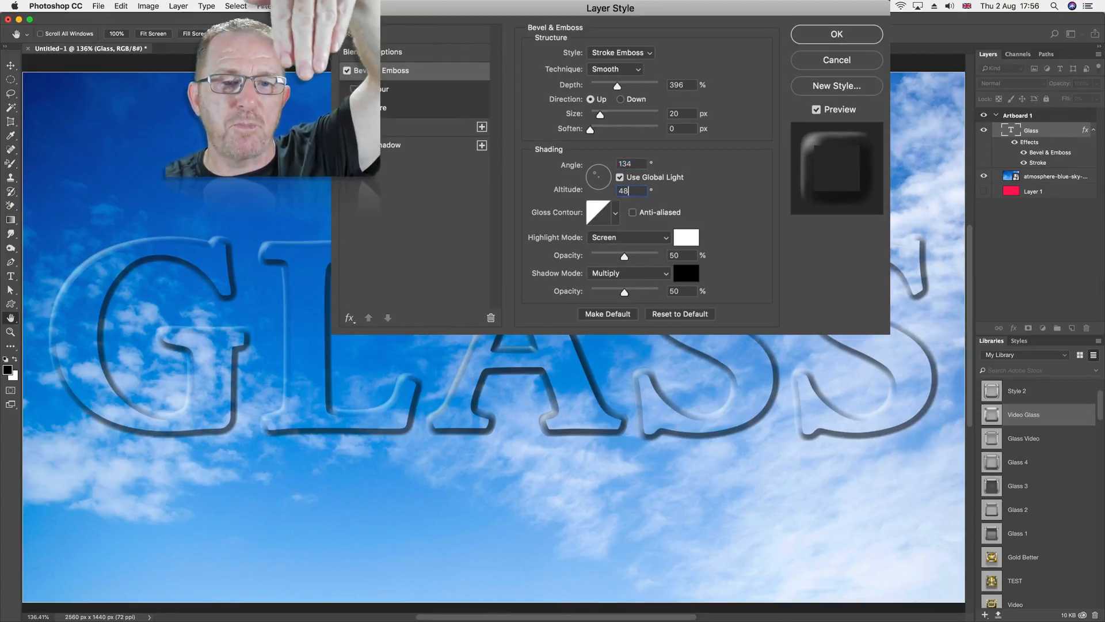
type("90")
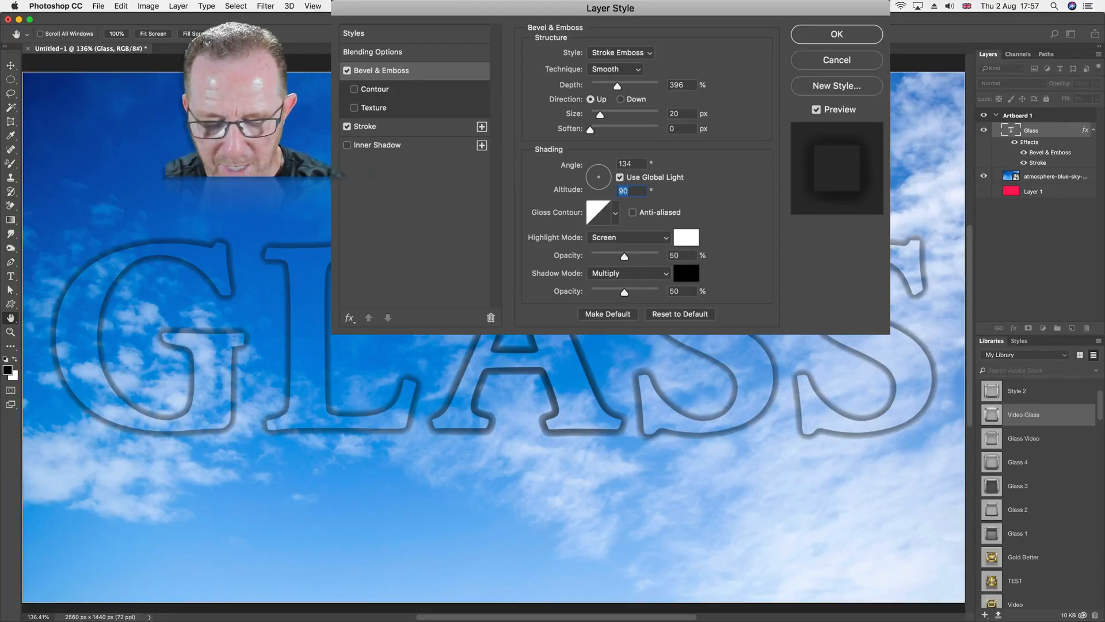
type("40")
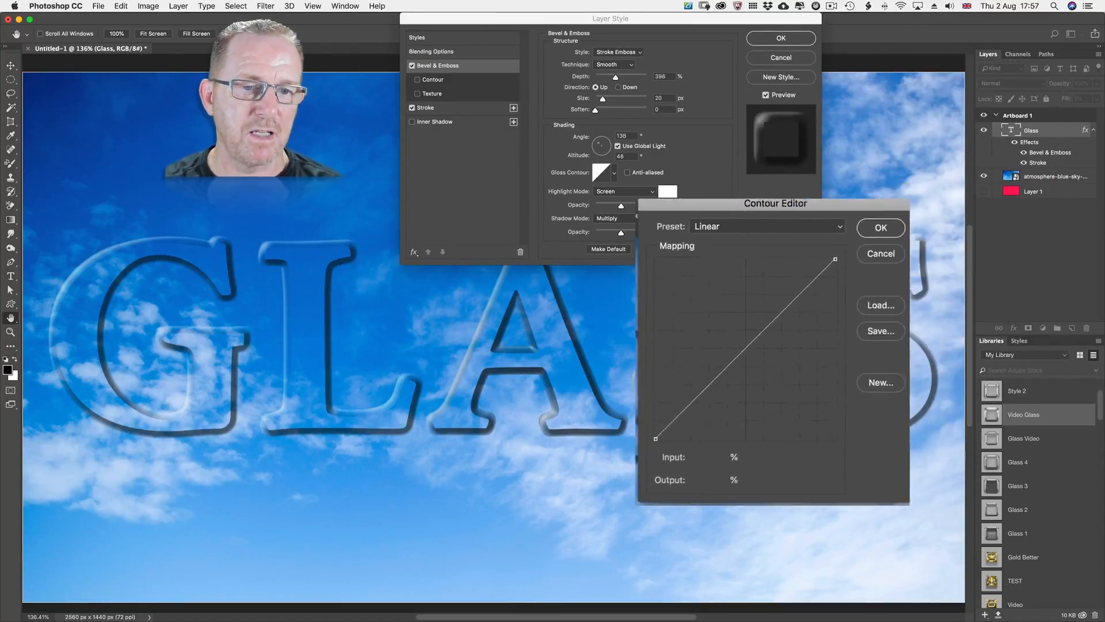
Pick a ring then double-ring gloss contour and tweak points on its curve
left_click_drag(775, 202, 820, 165)
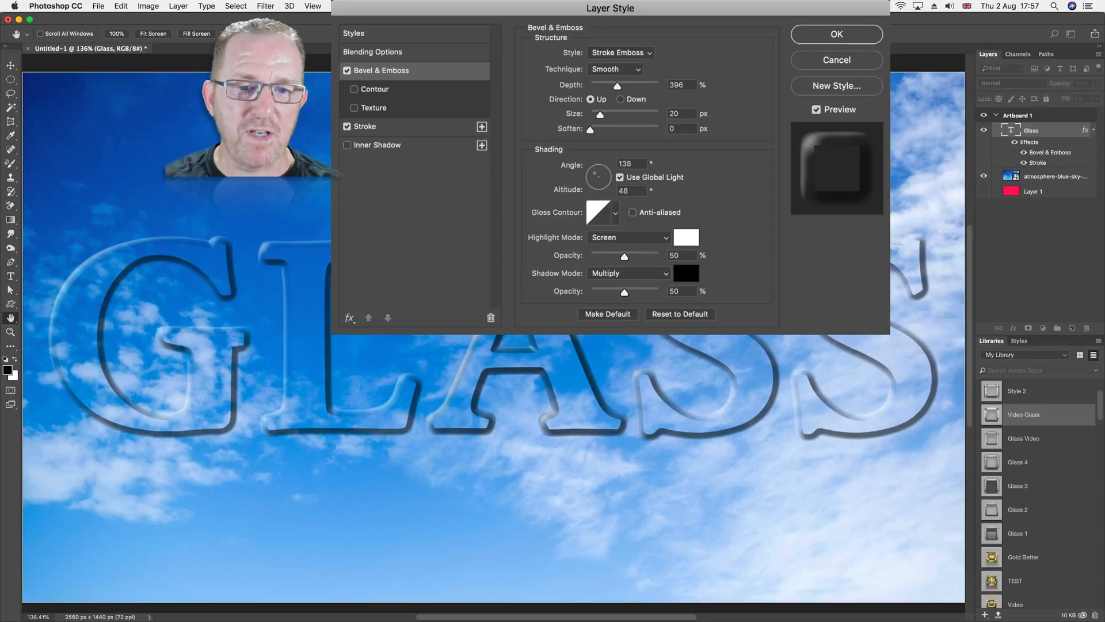
left_click(602, 211)
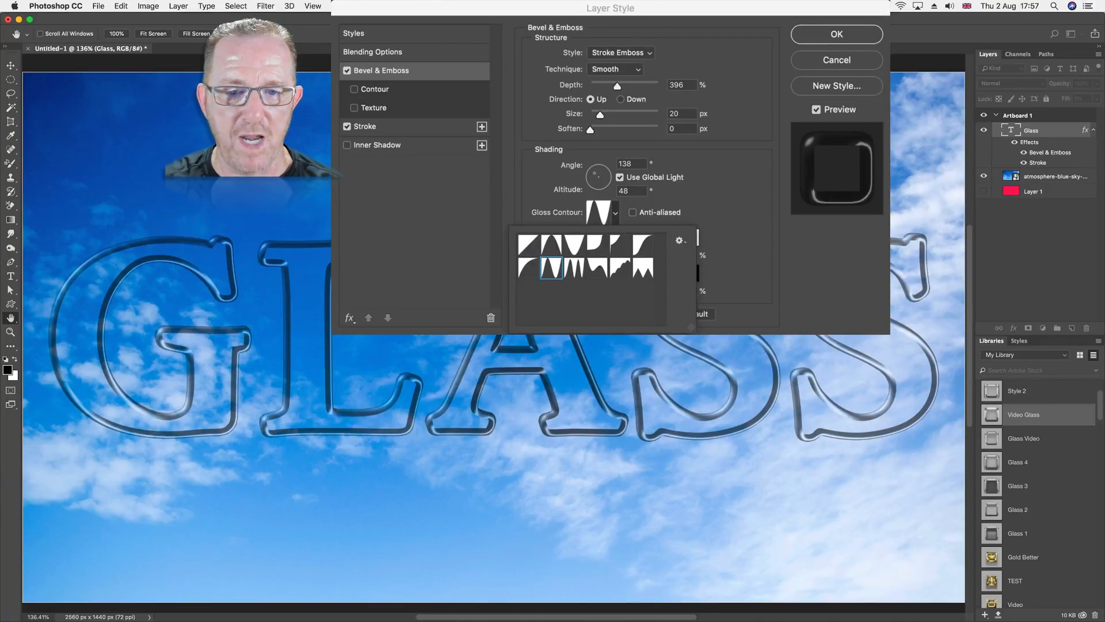
left_click(574, 265)
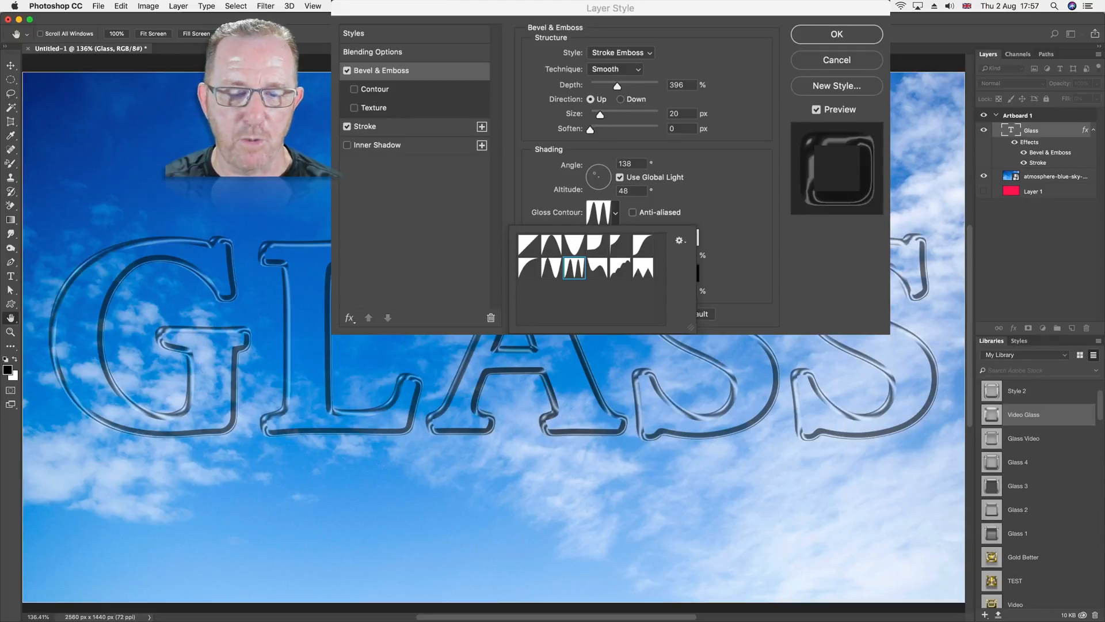
left_click(552, 266)
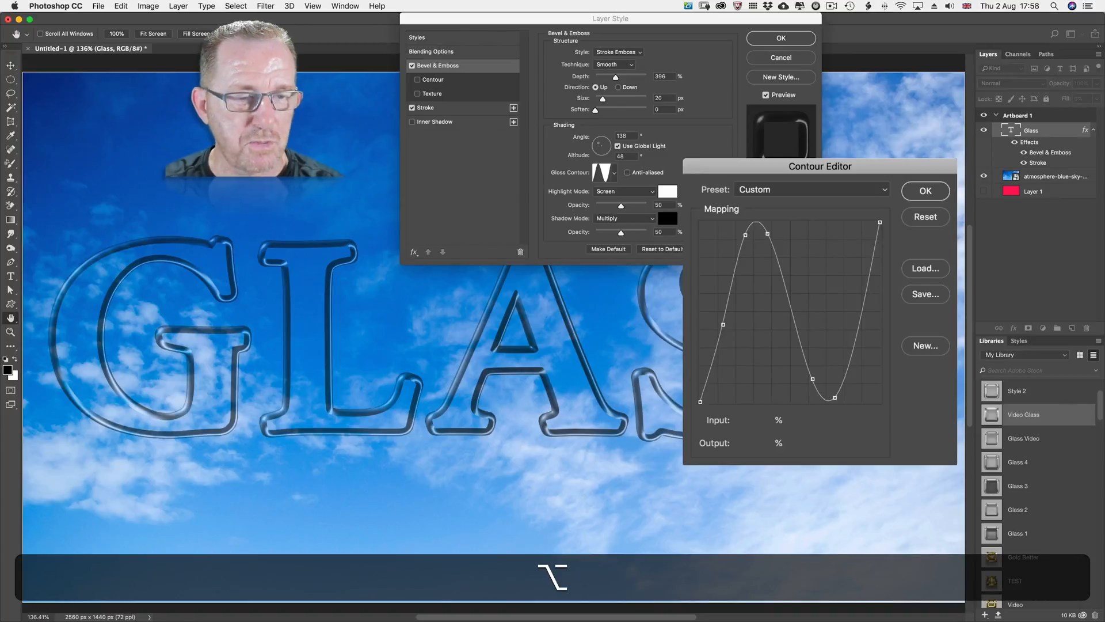
left_click(811, 188)
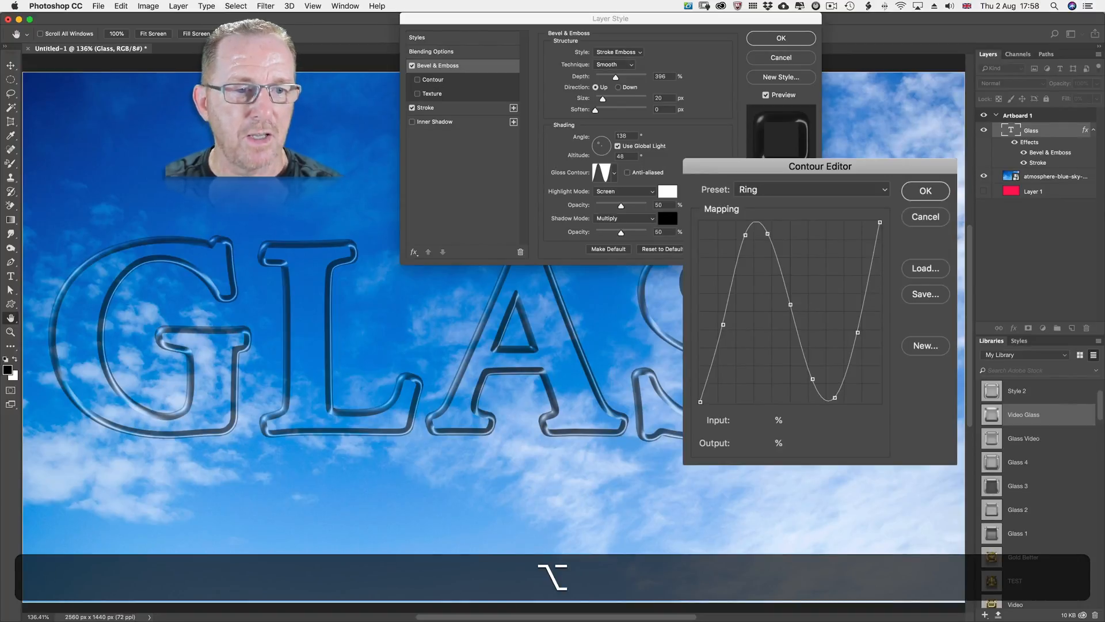
left_click(924, 189)
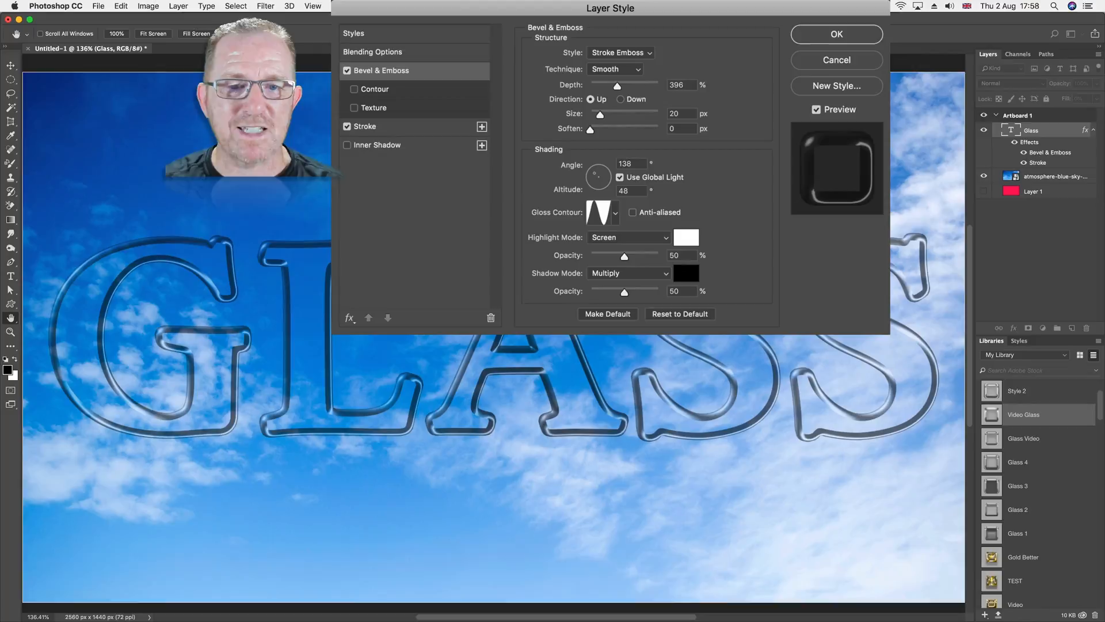
Preview several other gloss contour presets and settle on Ring - Double
left_click(613, 212)
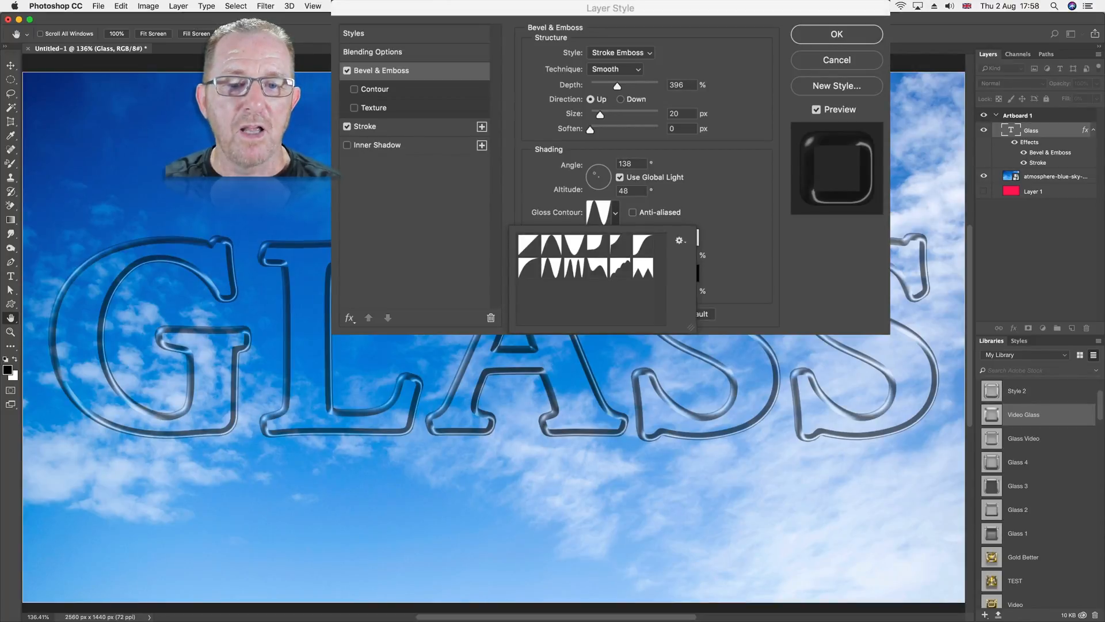
left_click(642, 268)
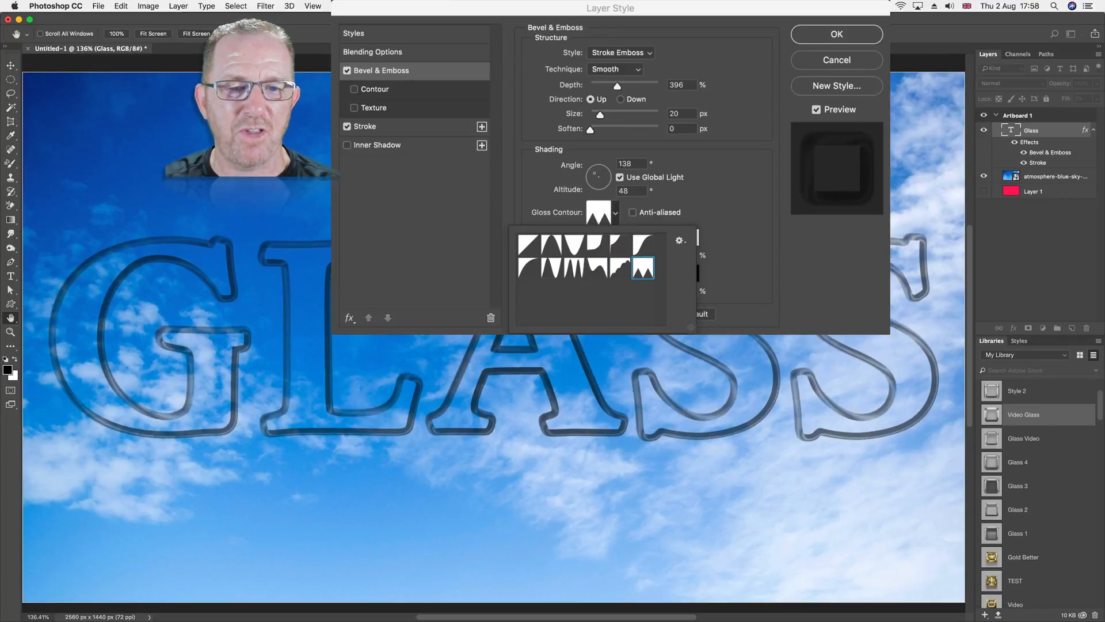
left_click(596, 244)
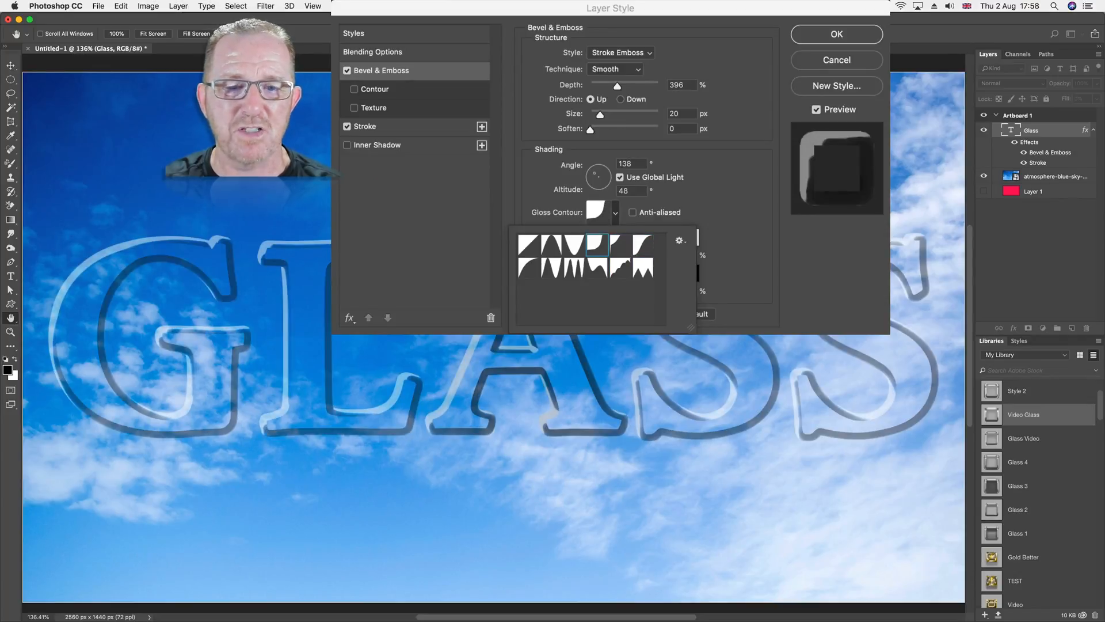
left_click(551, 244)
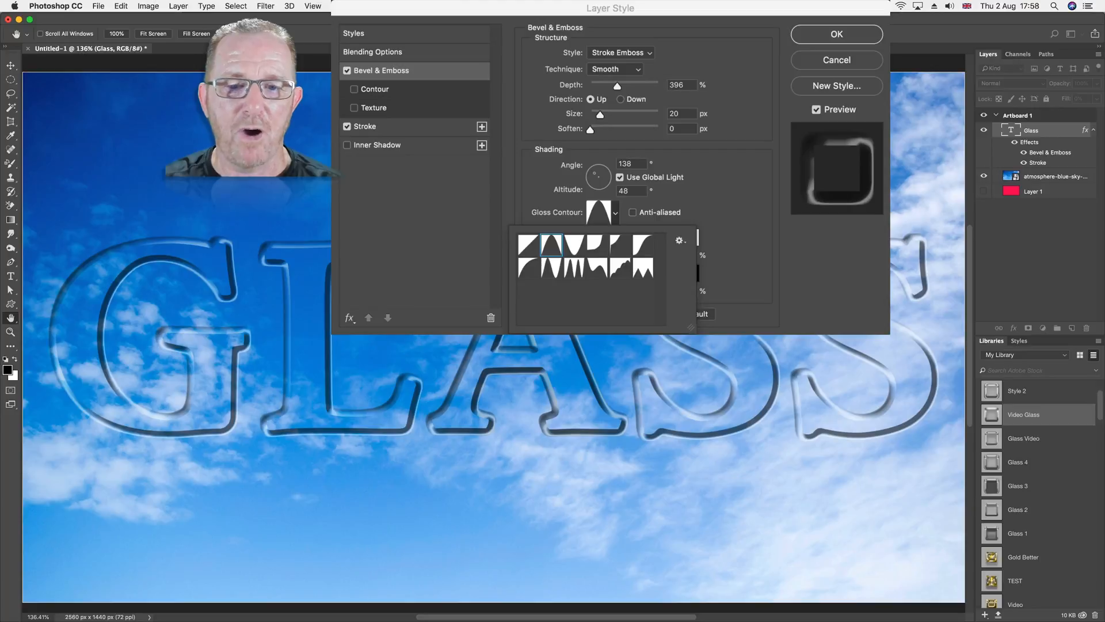
left_click(575, 269)
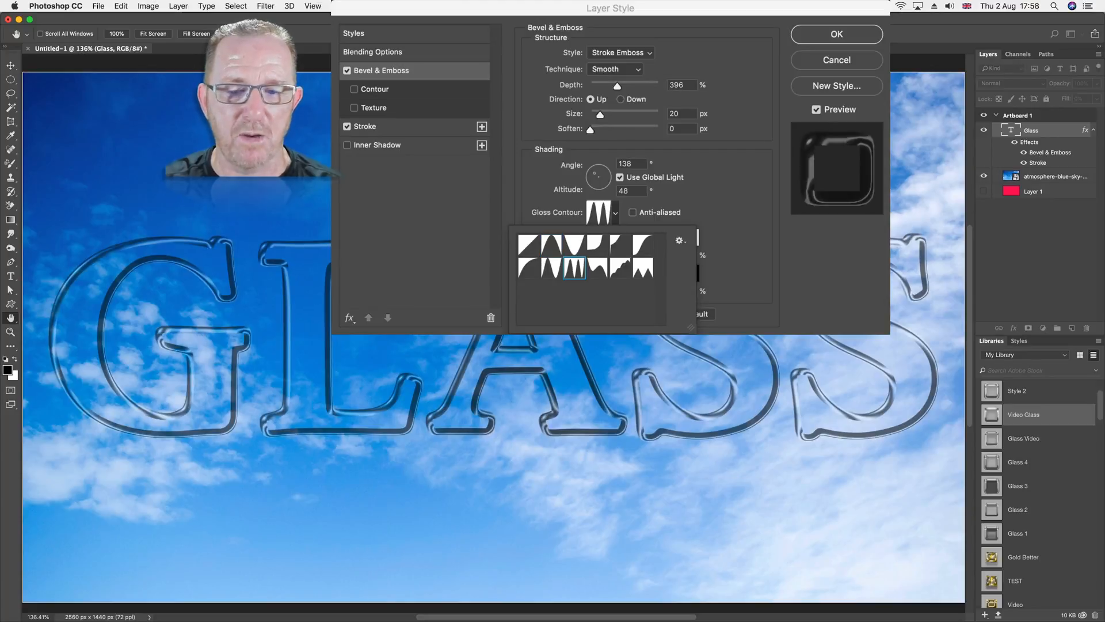
left_click(576, 266)
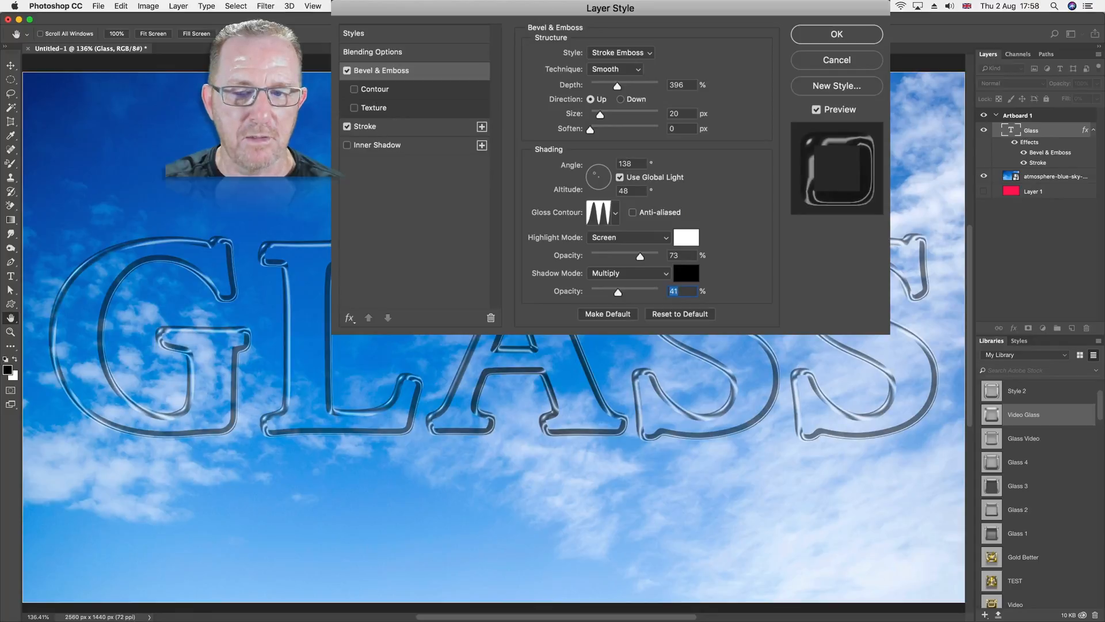
Adjust an emboss opacity value and enable the Inner Shadow effect
type("1")
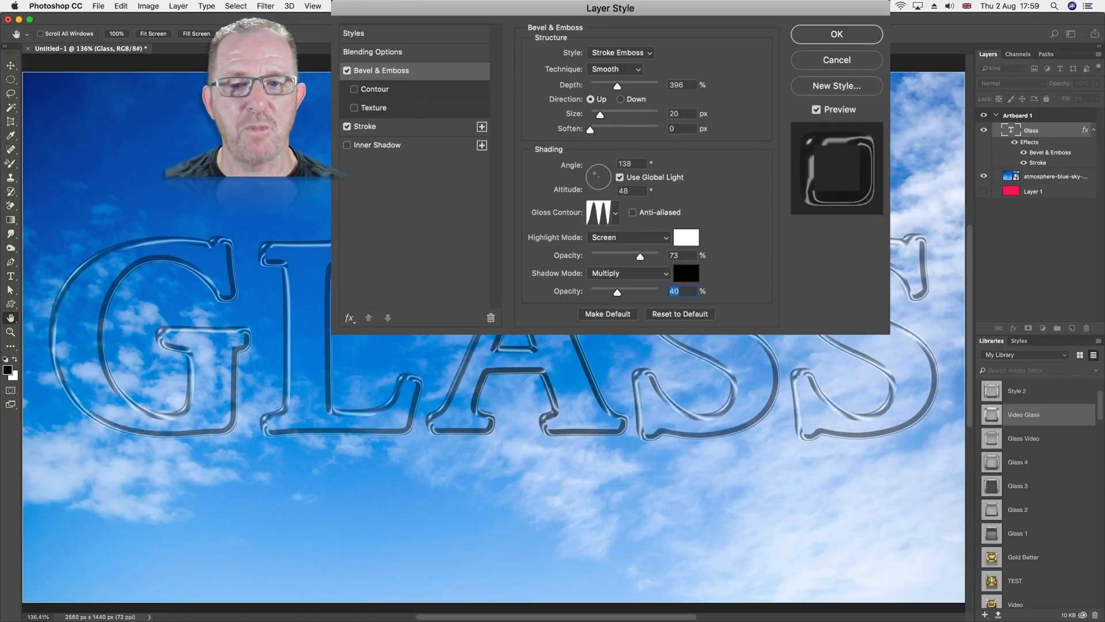
left_click(377, 145)
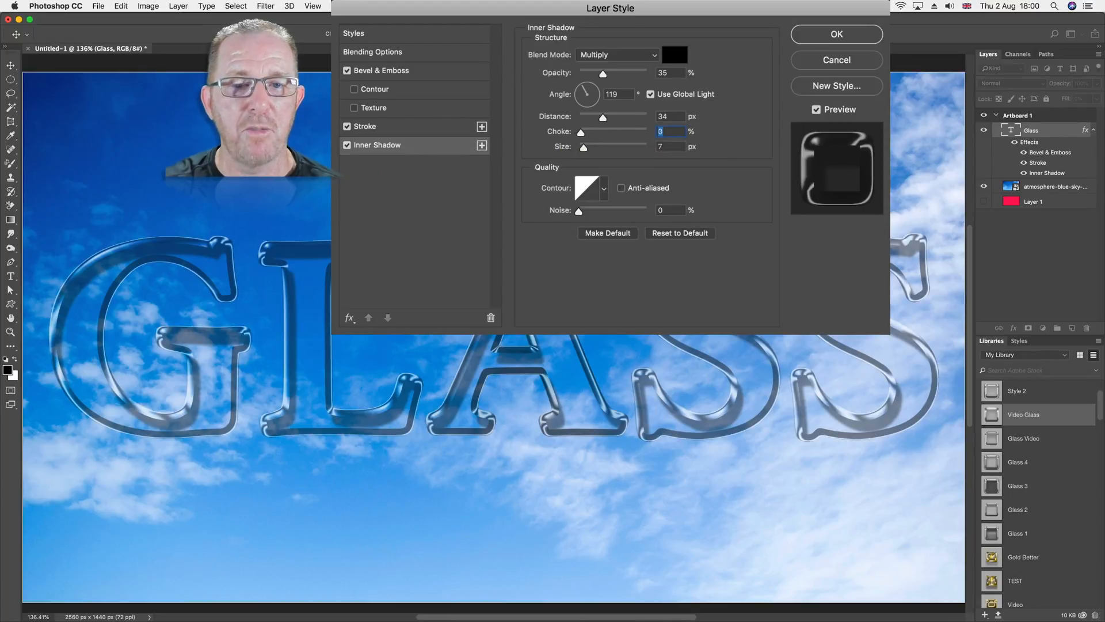
Tune the inner shadow's size slider, try several contours and keep the plain Linear contour
left_click_drag(580, 131, 644, 131)
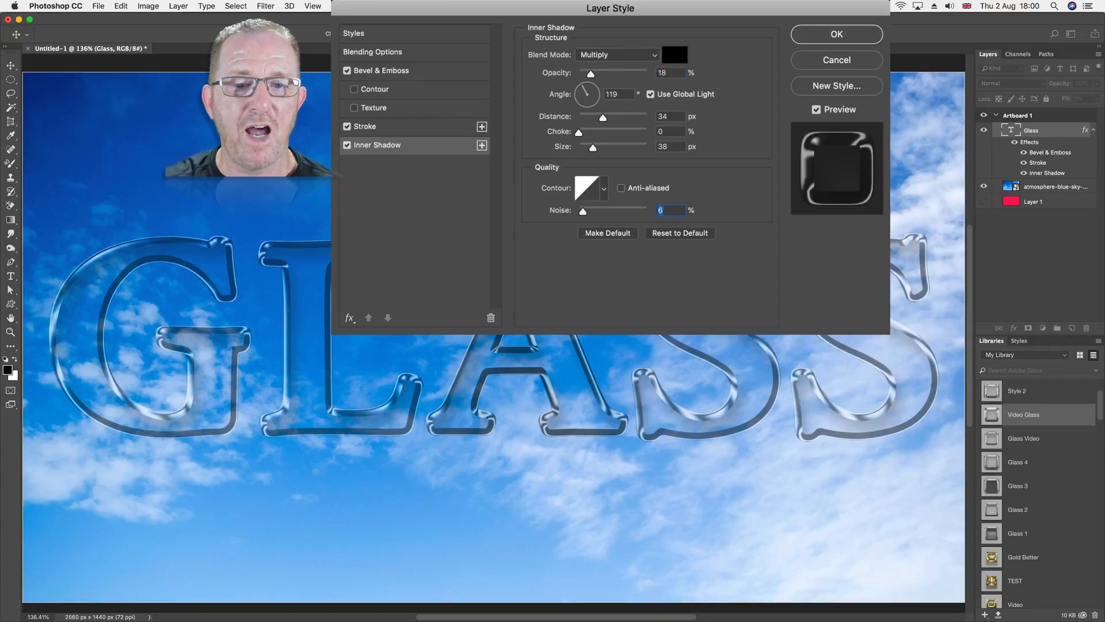
left_click(591, 188)
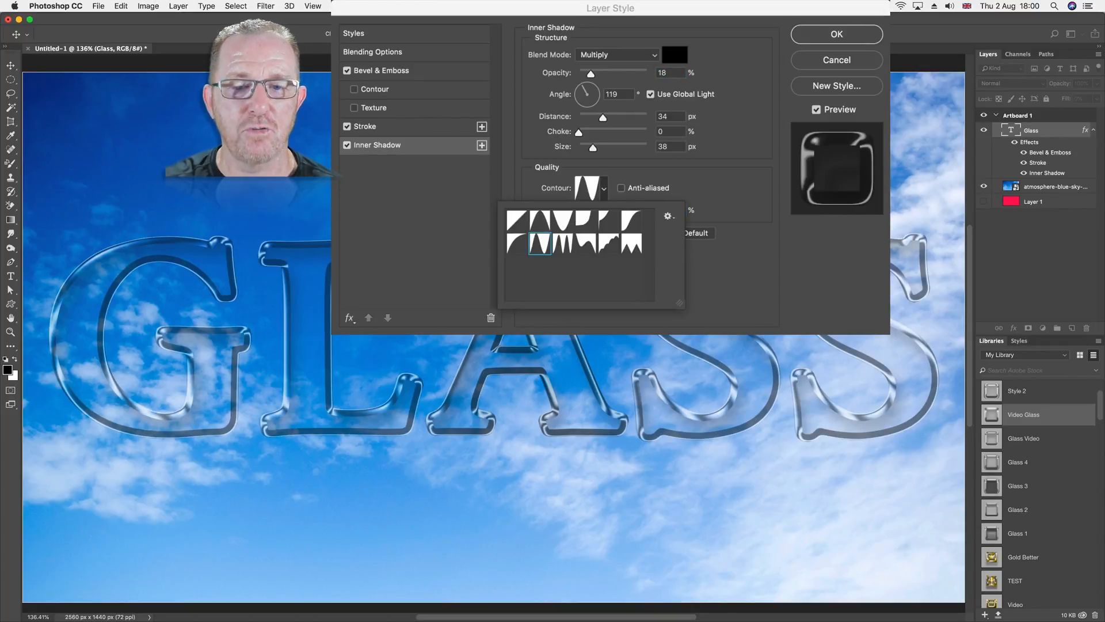
left_click(564, 242)
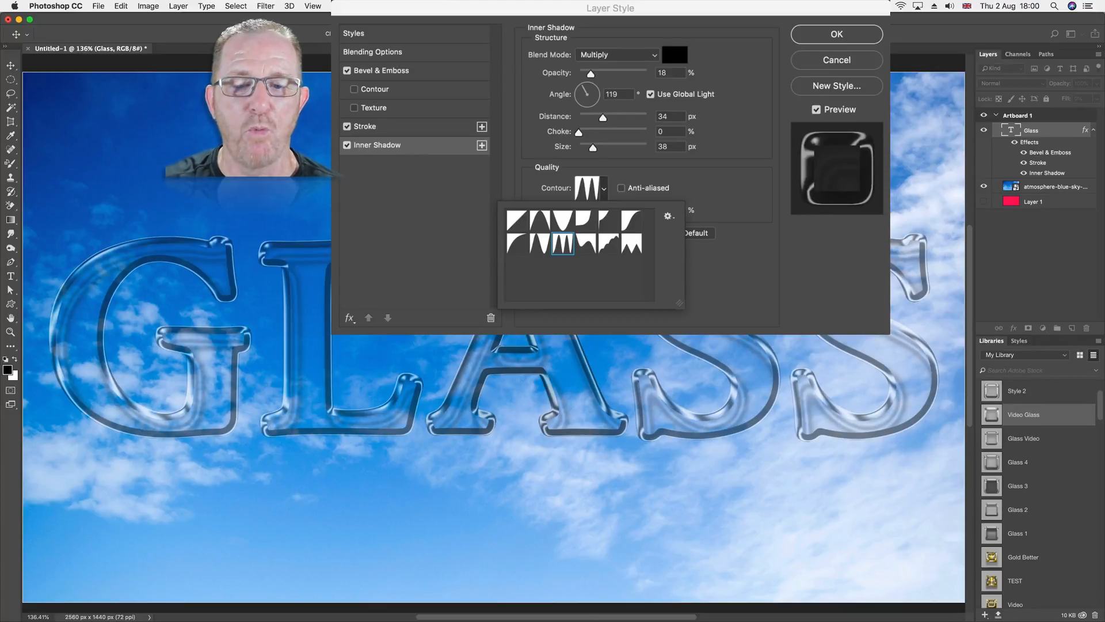
left_click(585, 242)
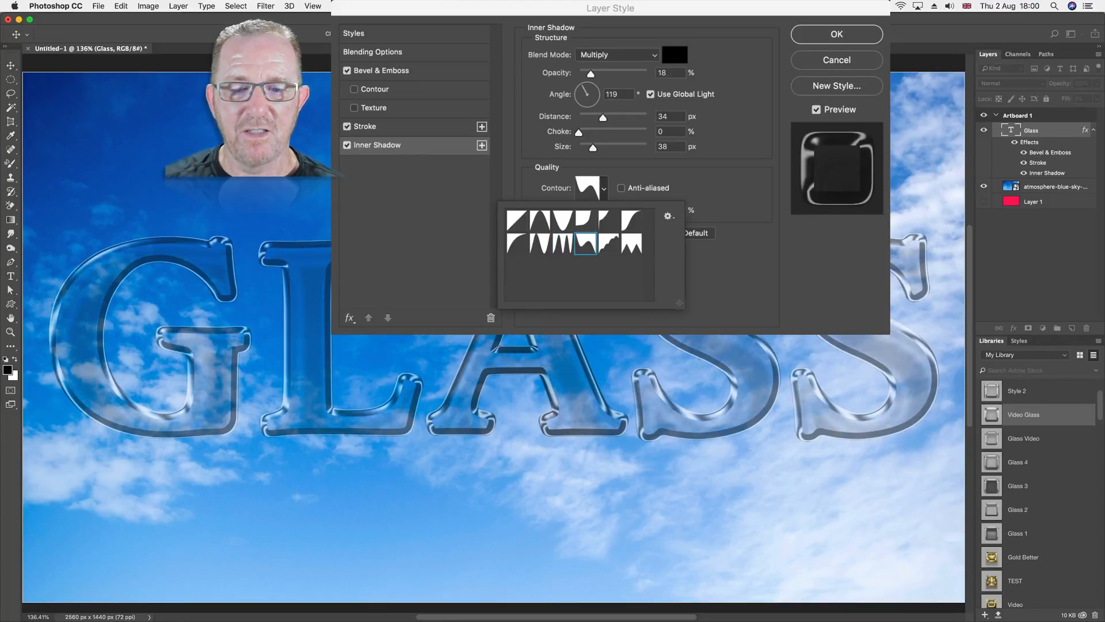
left_click(517, 243)
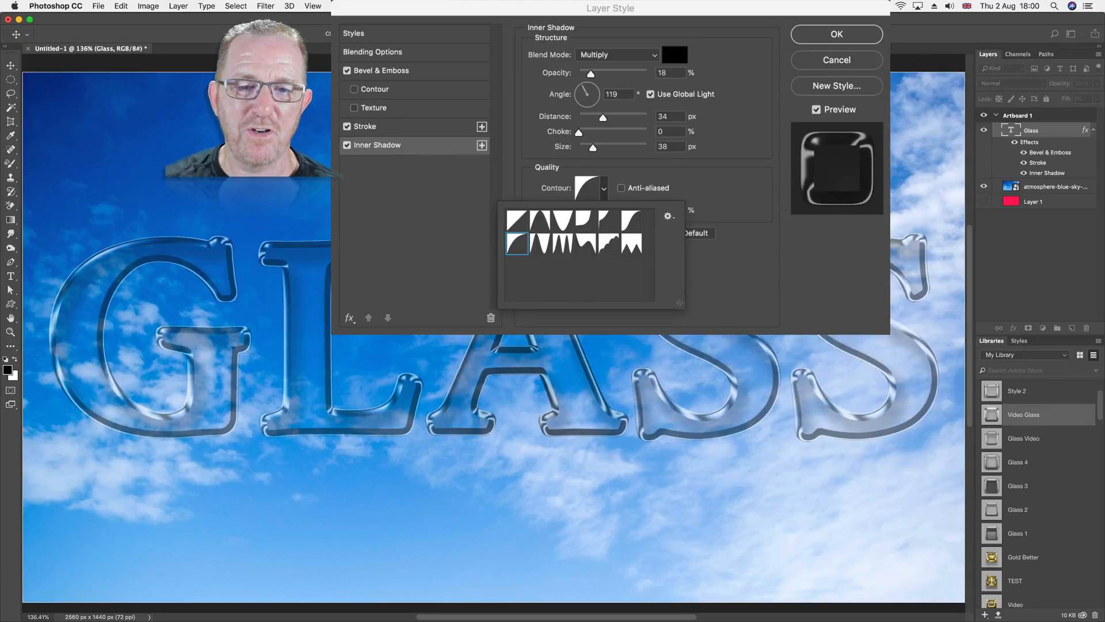
left_click(517, 223)
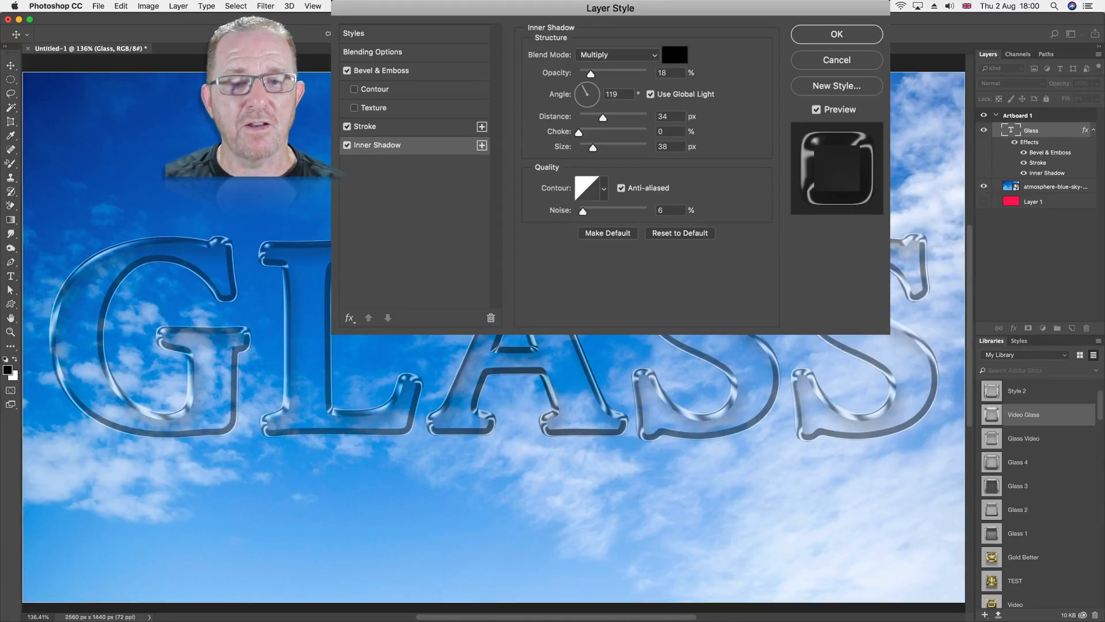
left_click(381, 71)
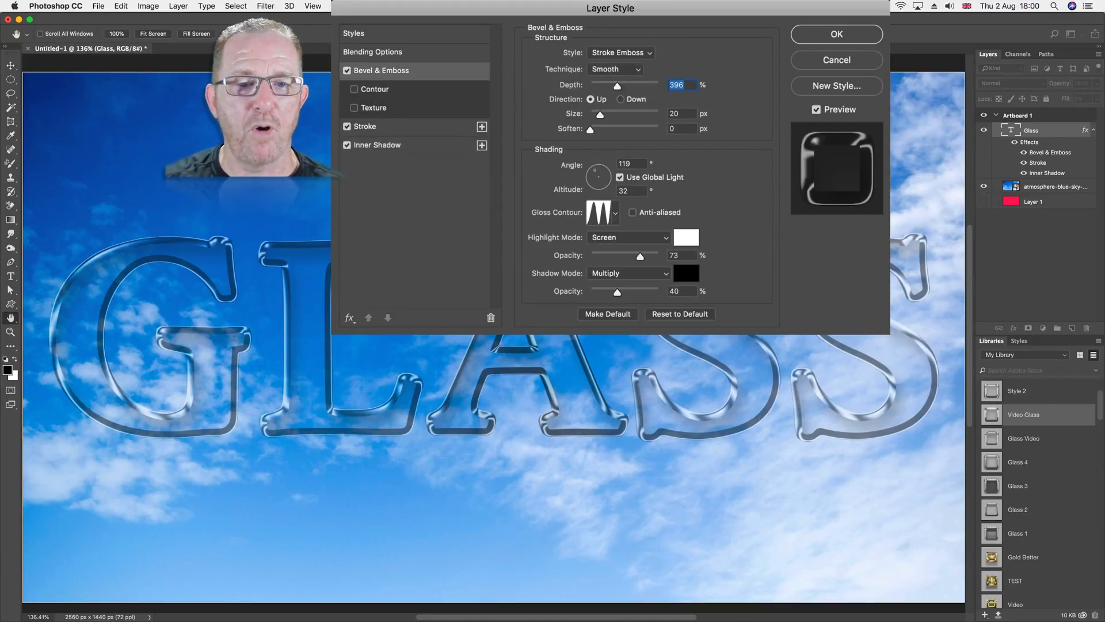
Enable Anti-aliased on the Bevel & Emboss gloss contour, review Inner Shadow, and commit the glass style
left_click(632, 212)
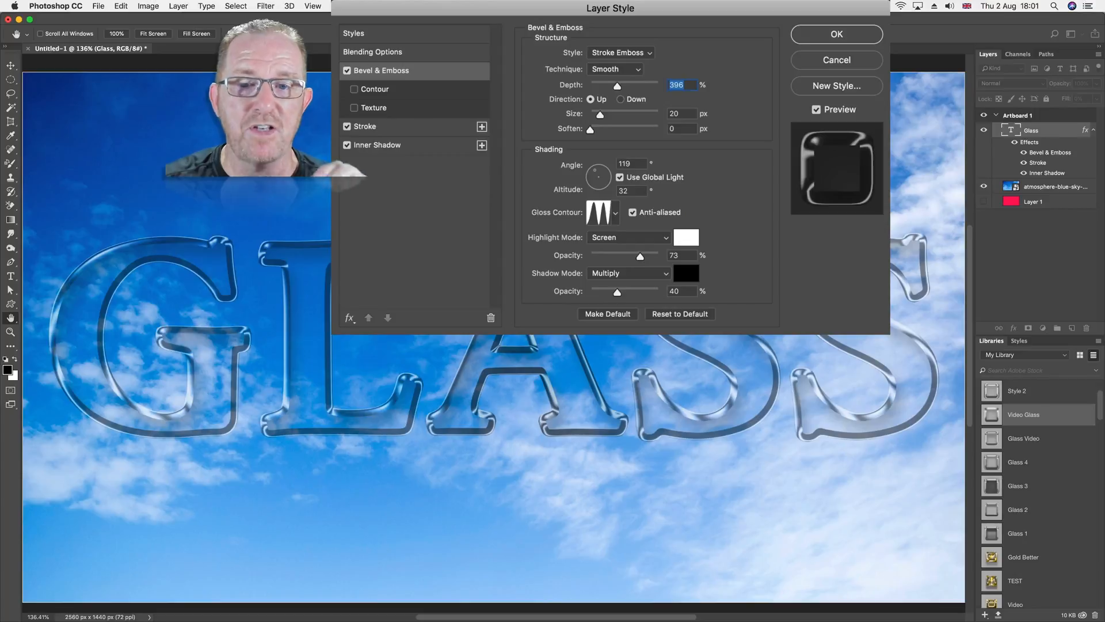
left_click(377, 145)
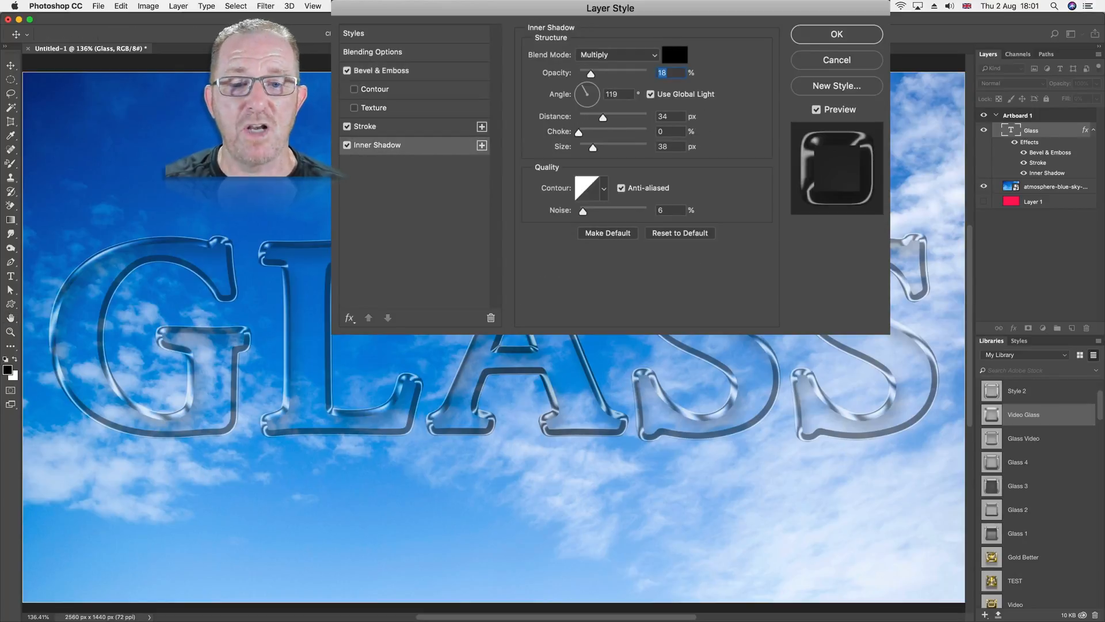
left_click(836, 33)
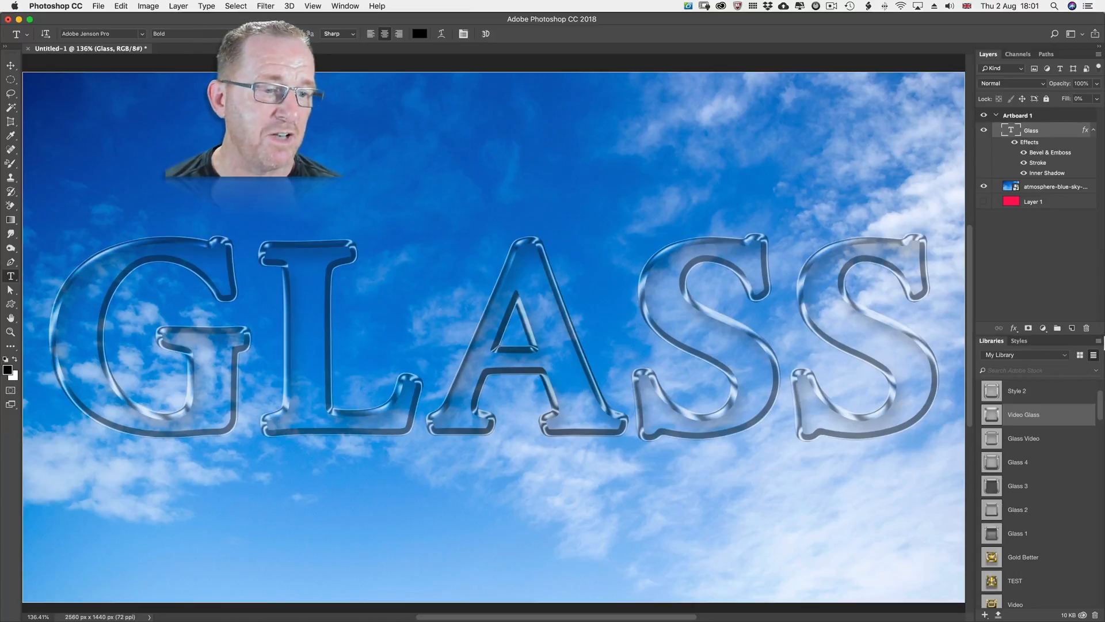
Show the Styles panel, start and cancel Load Styles, and reopen the GLASS layer's Layer Style
left_click(1019, 341)
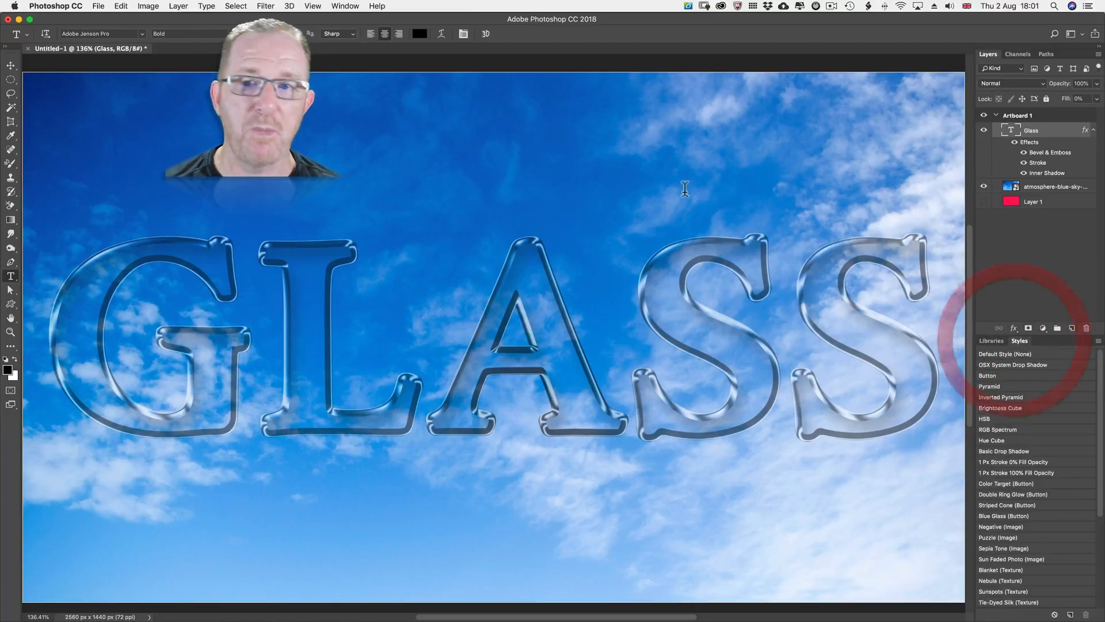
left_click(344, 6)
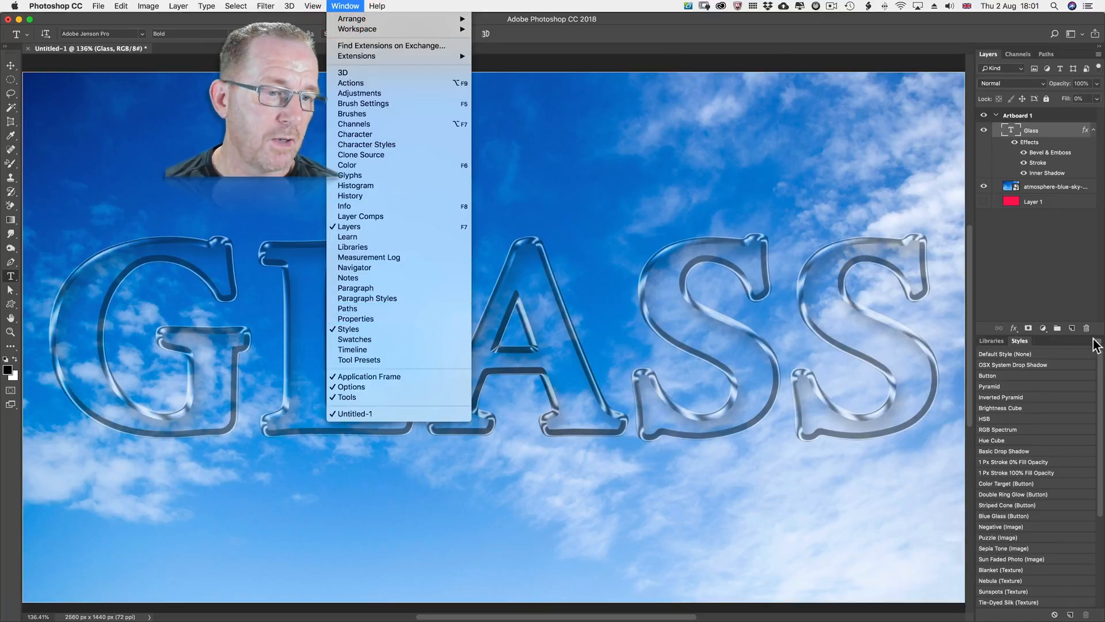
left_click(1097, 328)
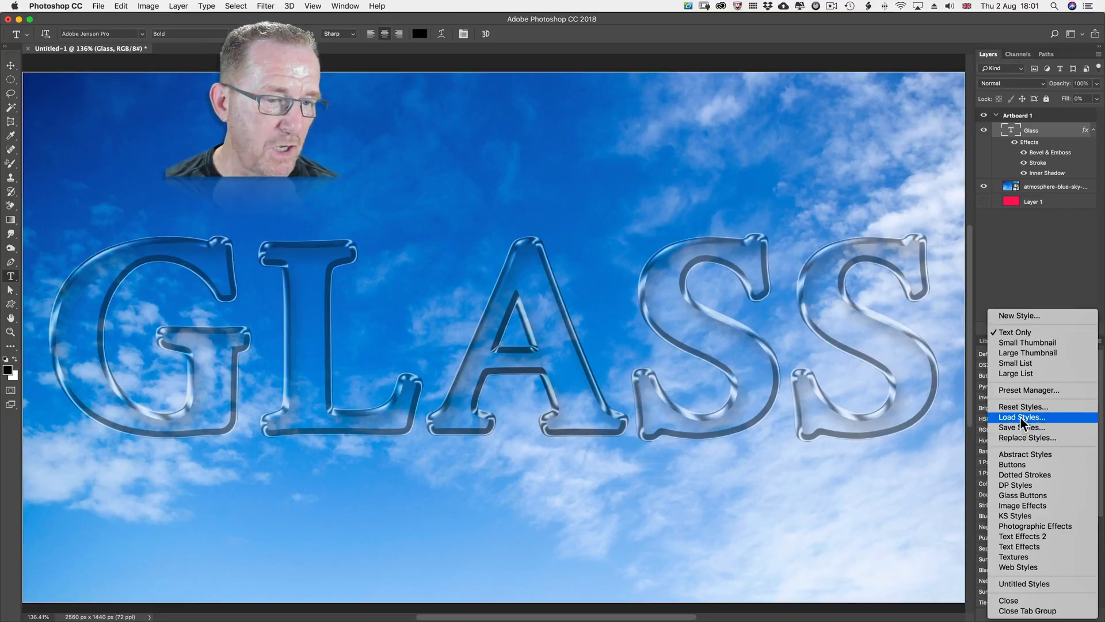
left_click(1021, 416)
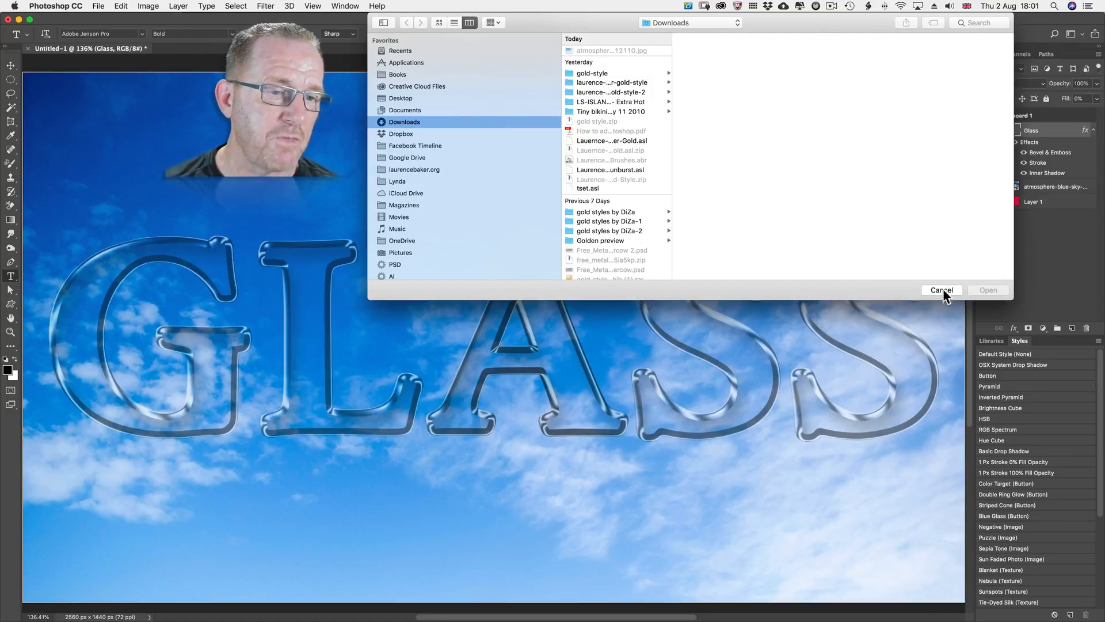
left_click(943, 290)
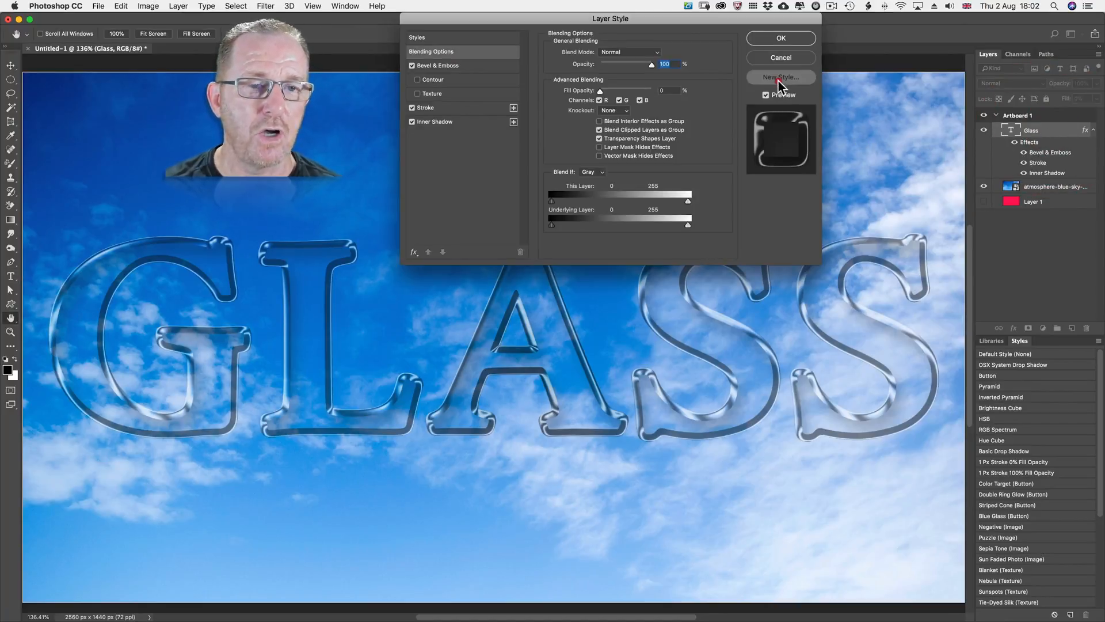
Save the glass effects as a new layer style named 'Video TEst'
left_click(781, 77)
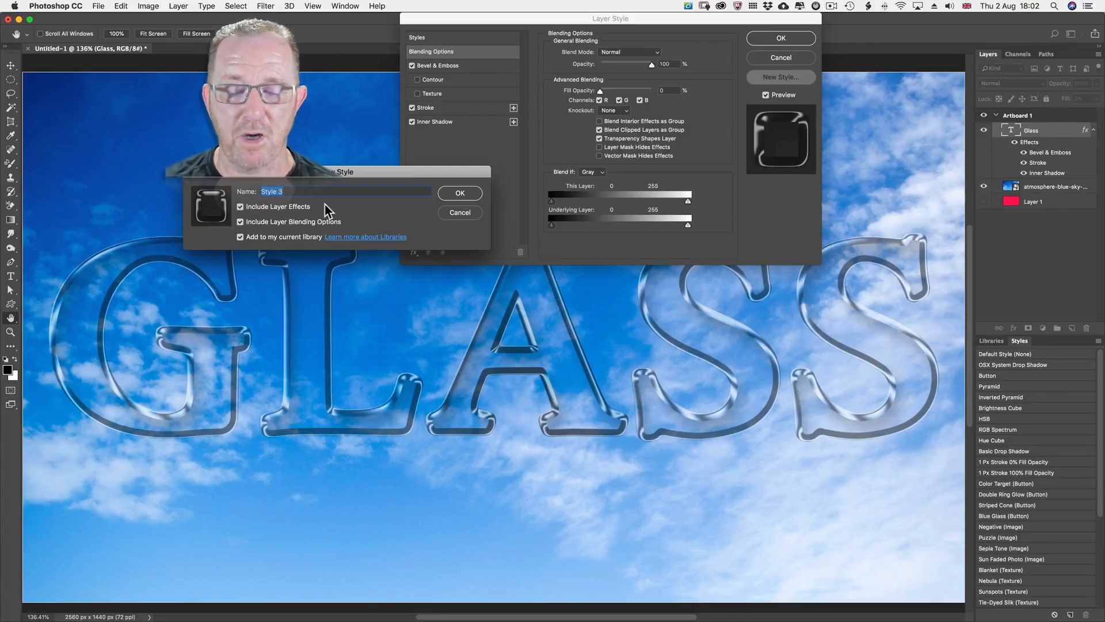
type("Video TEst")
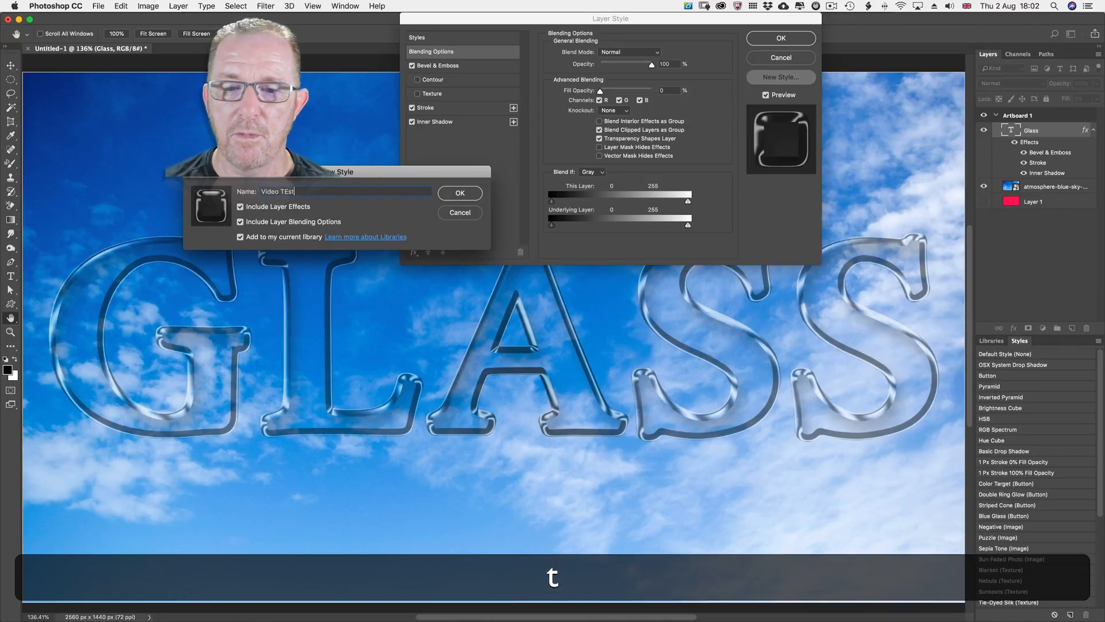
left_click(459, 192)
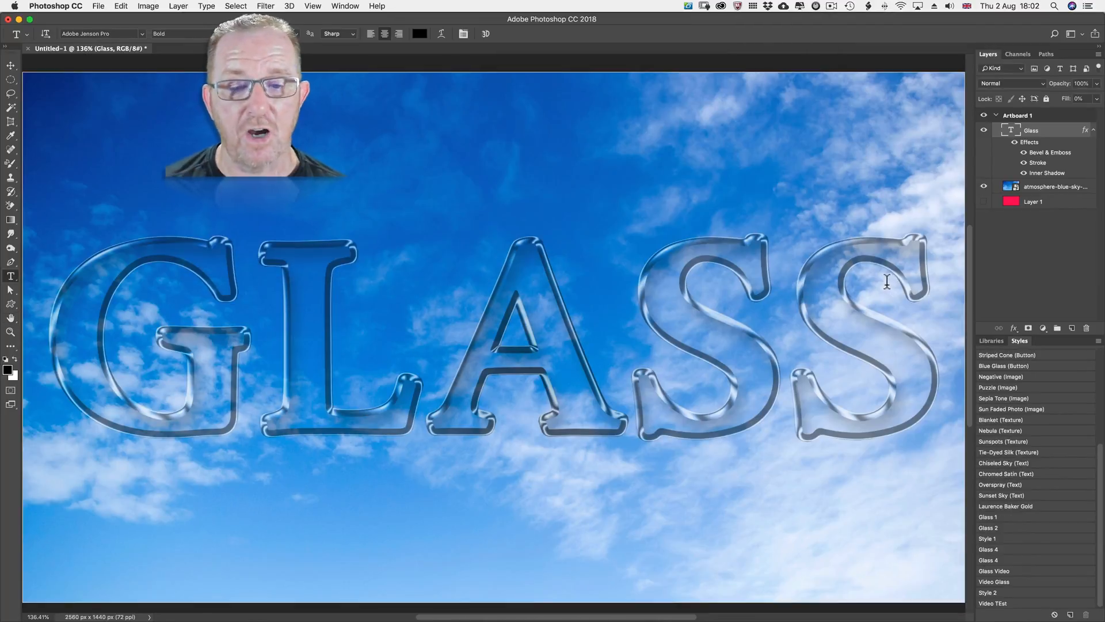